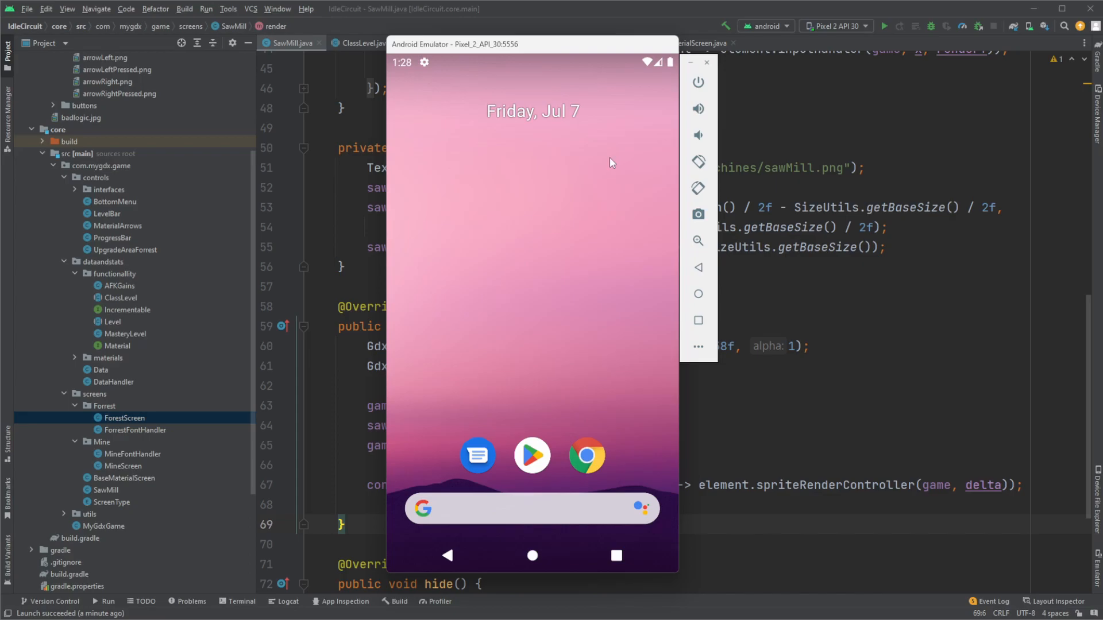
pyautogui.moveTo(644, 173)
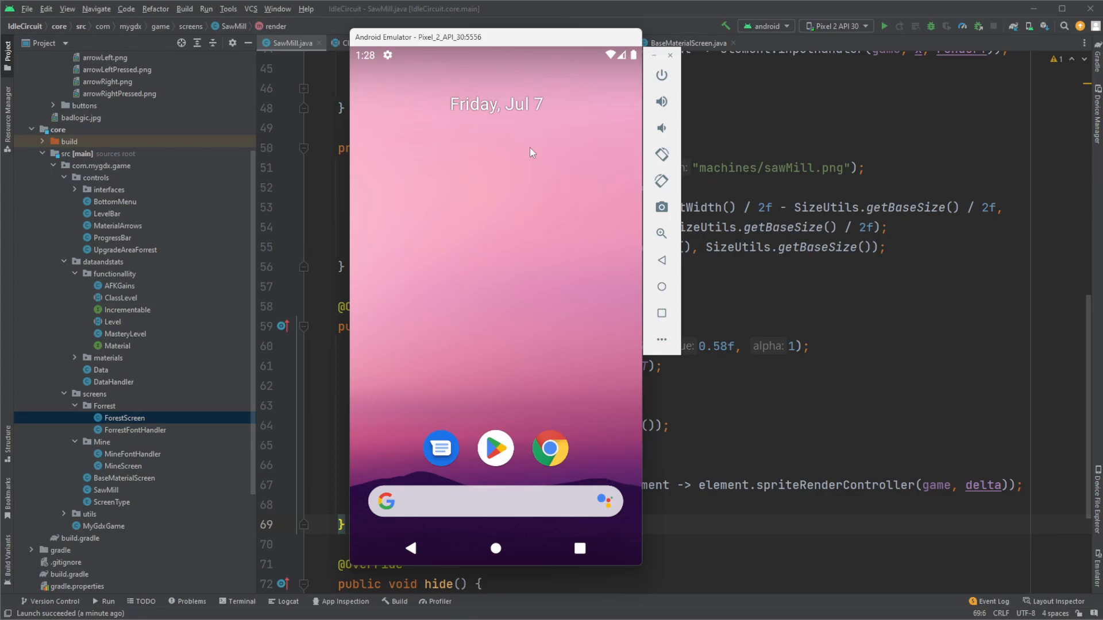
pyautogui.moveTo(524, 150)
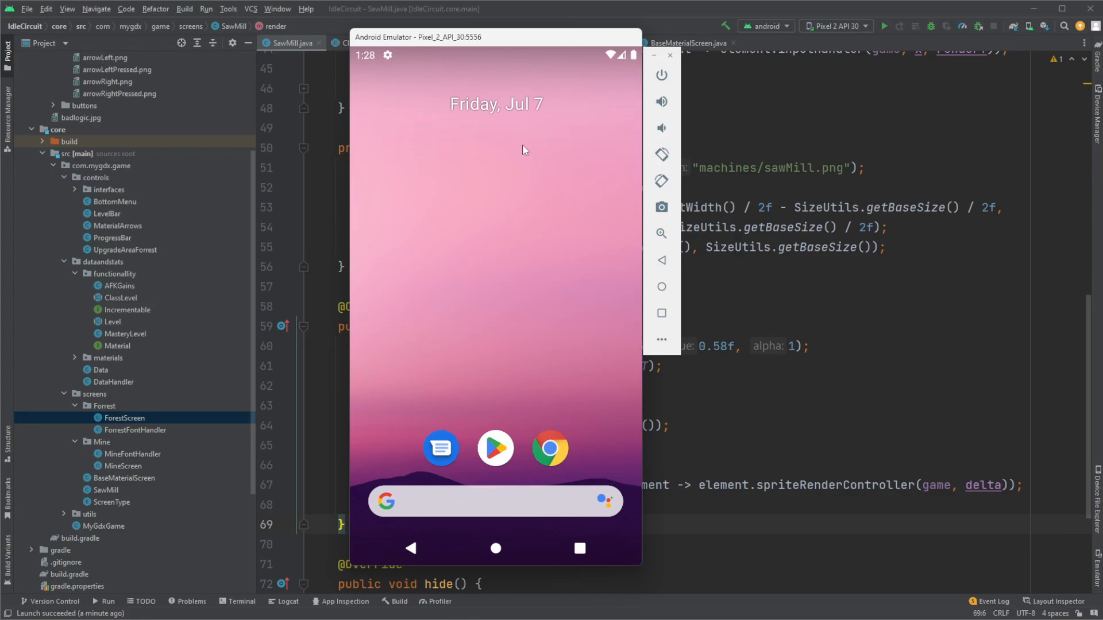
pyautogui.moveTo(495, 263)
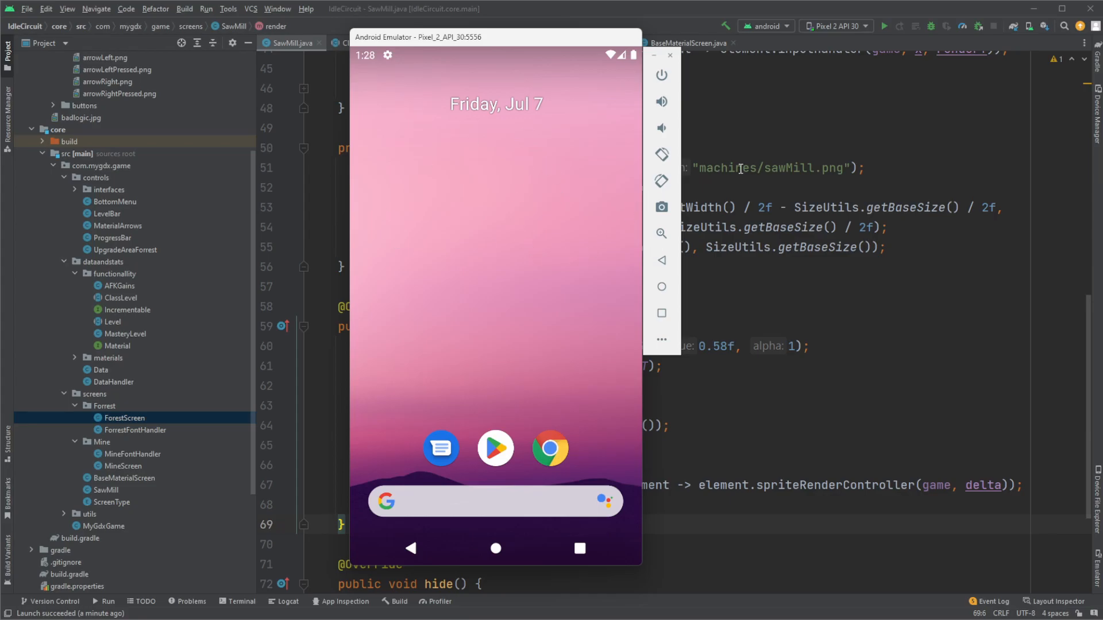
pyautogui.moveTo(884, 26)
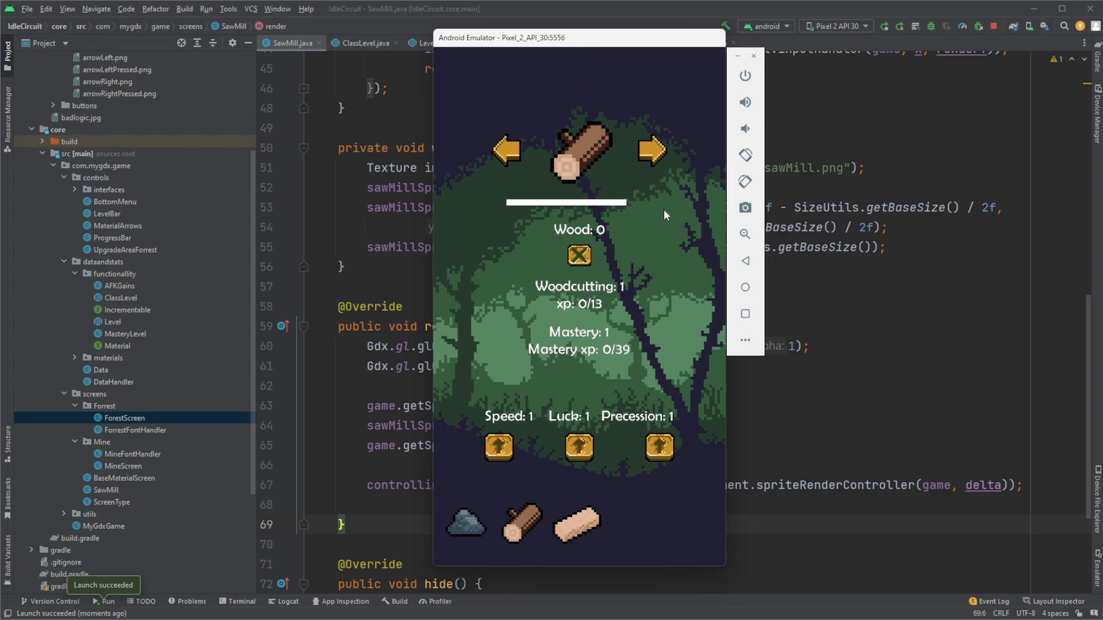
# Step: Gather the first wood while tapping the wood arrows and trying to raise Precision
pyautogui.click(579, 150)
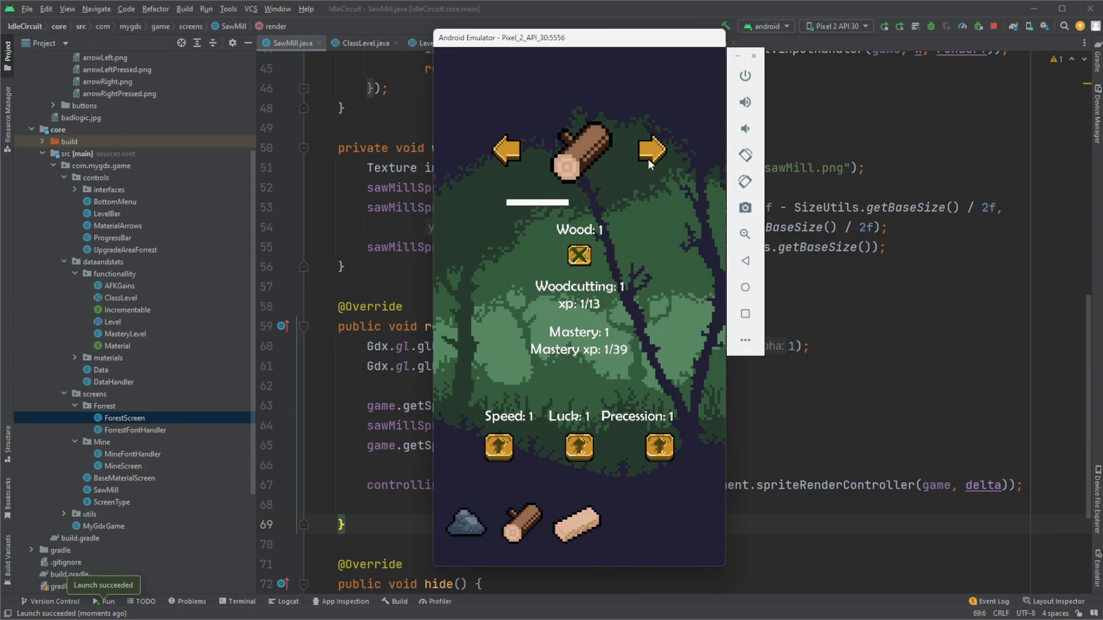
pyautogui.click(650, 150)
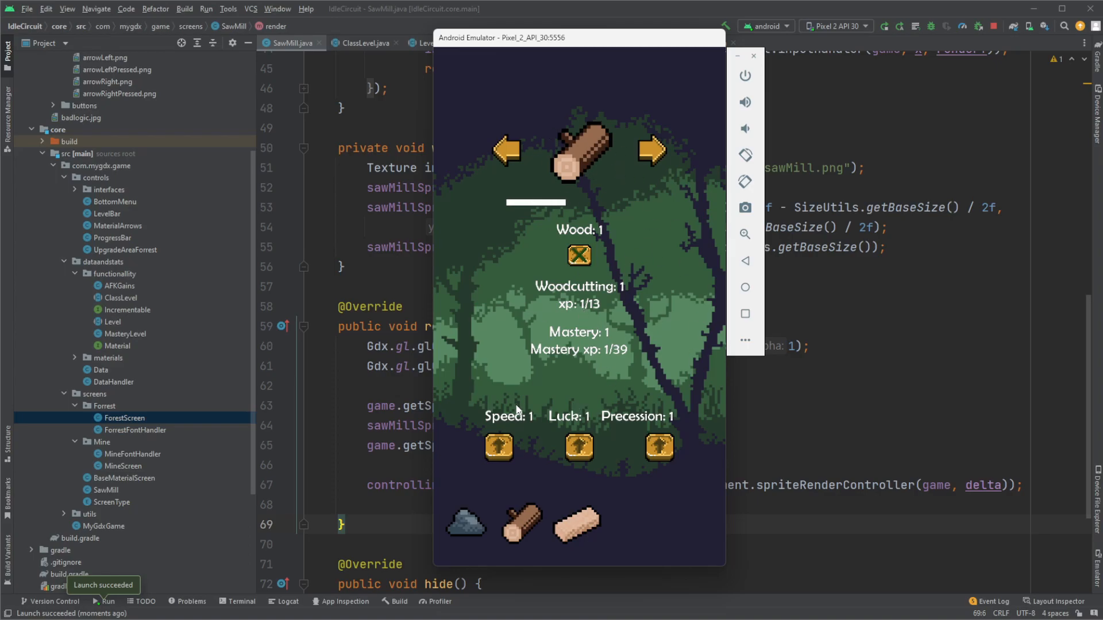
pyautogui.moveTo(669, 428)
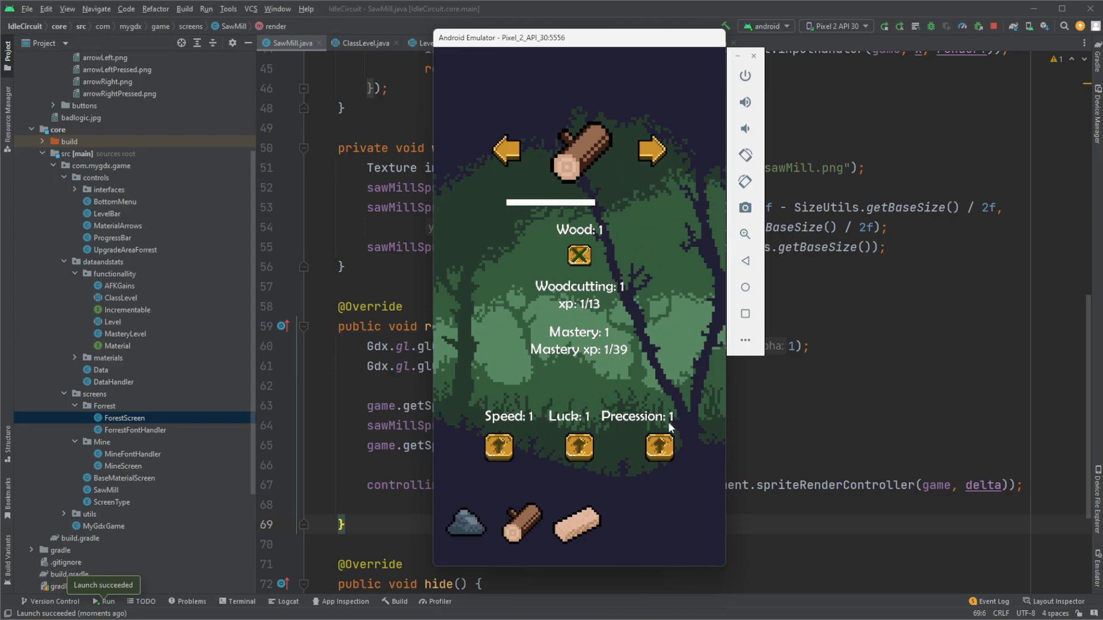
pyautogui.click(650, 151)
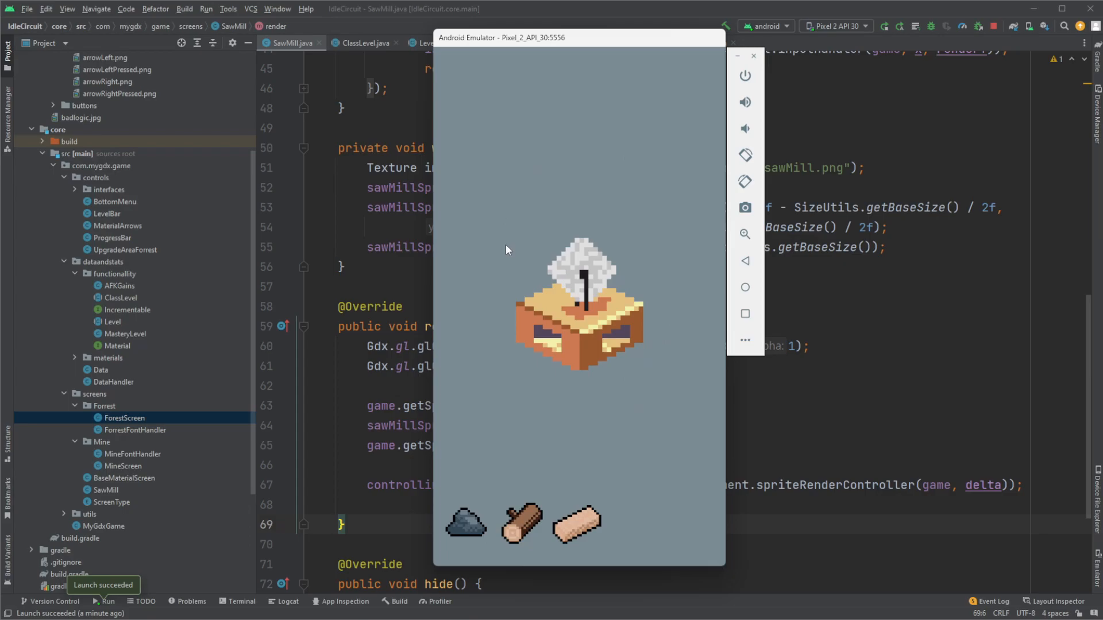
pyautogui.moveTo(494, 267)
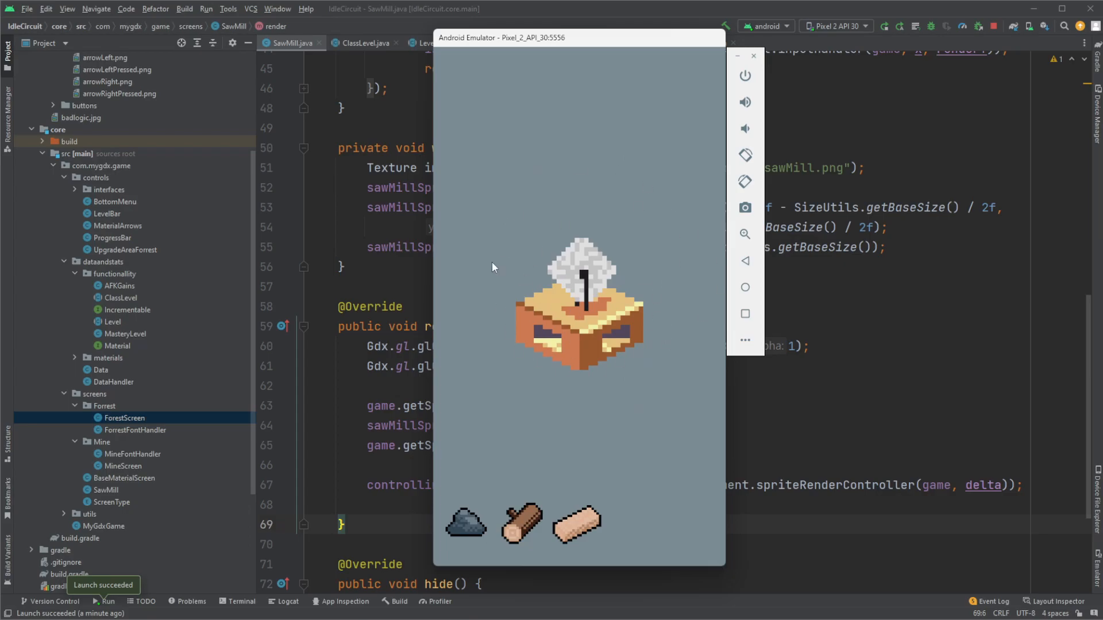
pyautogui.moveTo(571, 460)
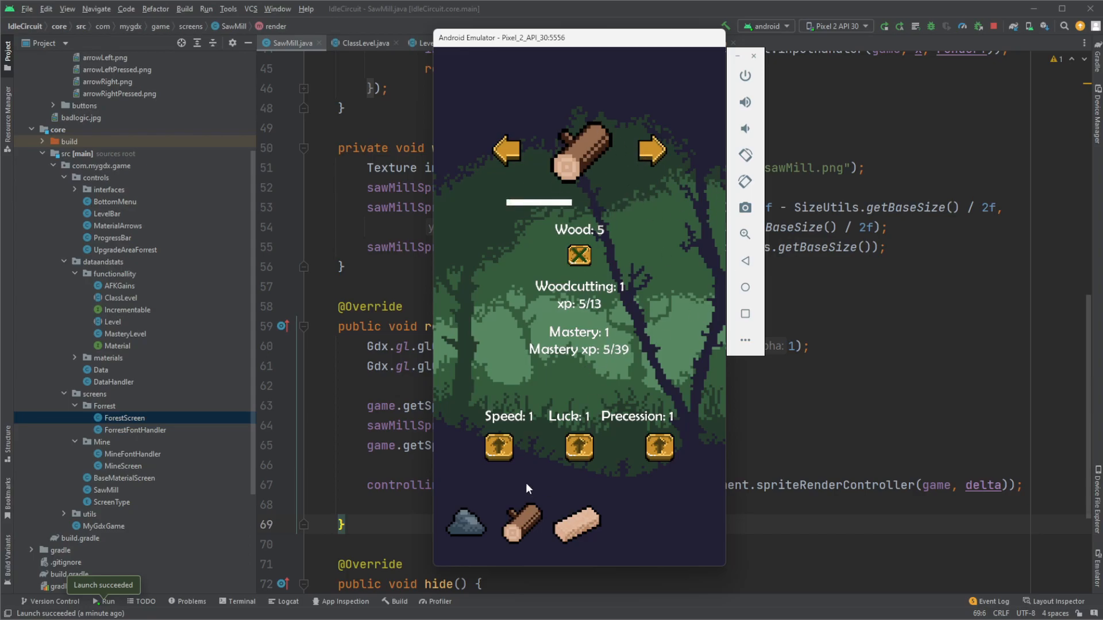
# Step: Preview locked Green Wood (needs level 10), then return to basic wood and keep chopping
pyautogui.click(651, 151)
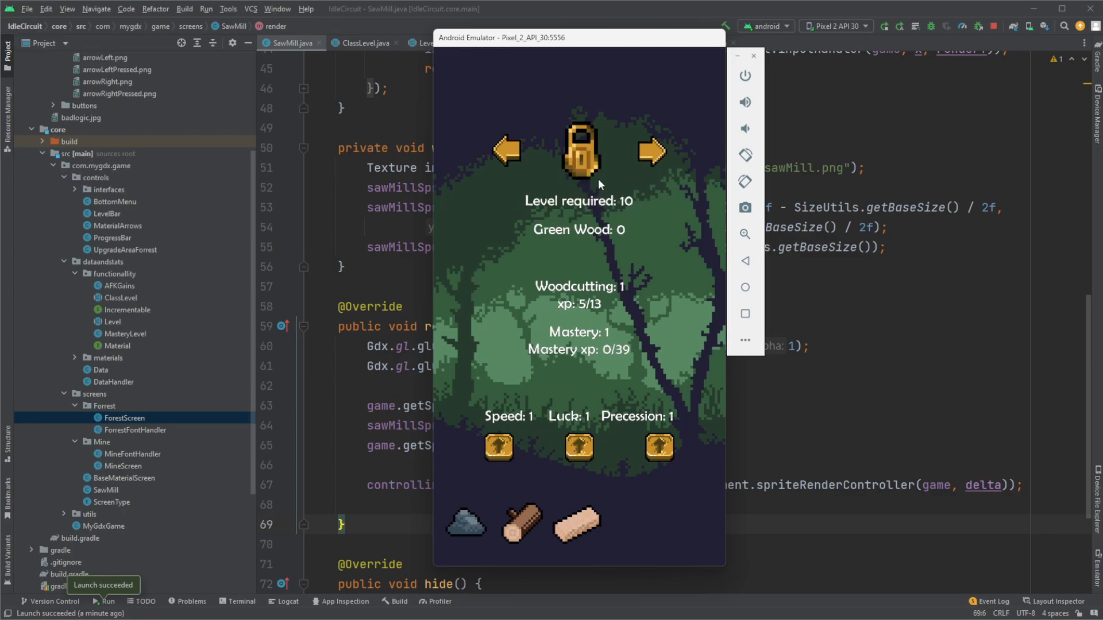
pyautogui.click(579, 147)
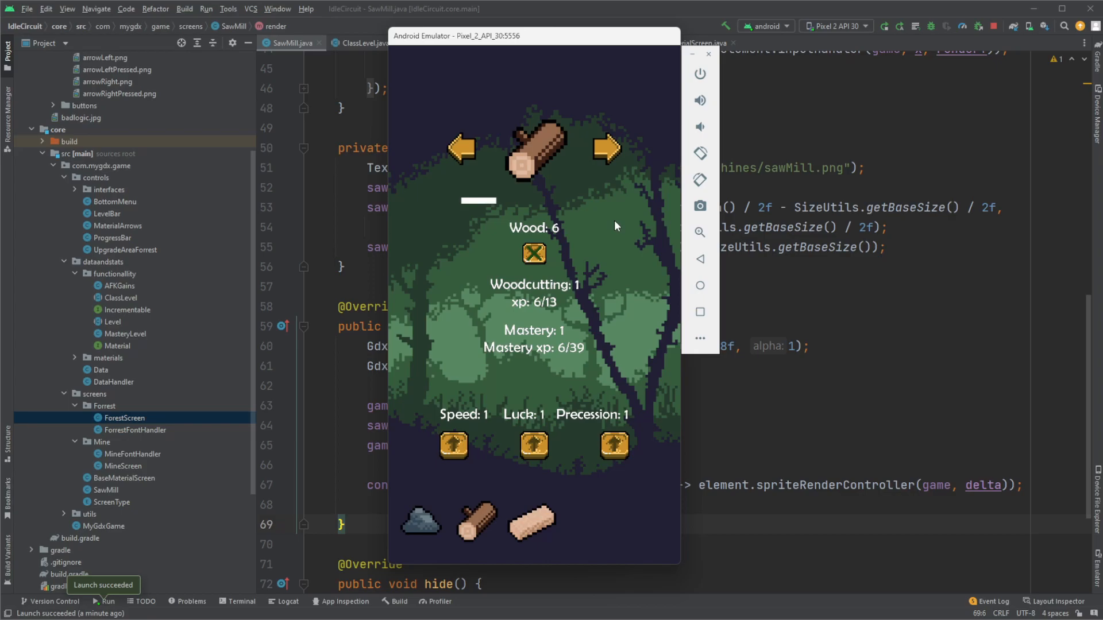
pyautogui.moveTo(566, 249)
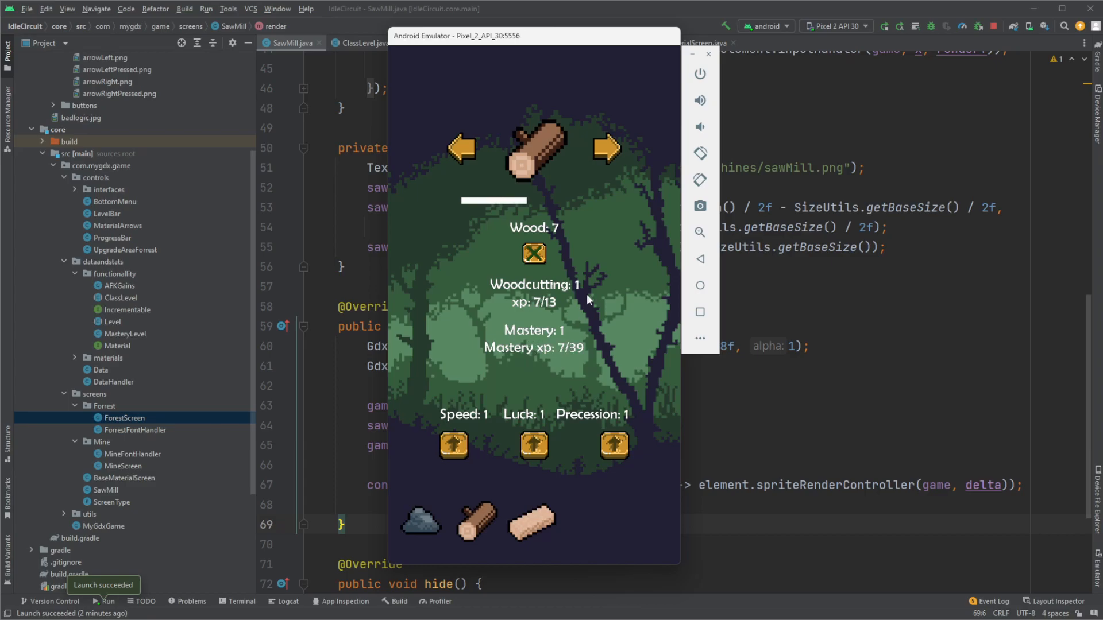
pyautogui.click(604, 148)
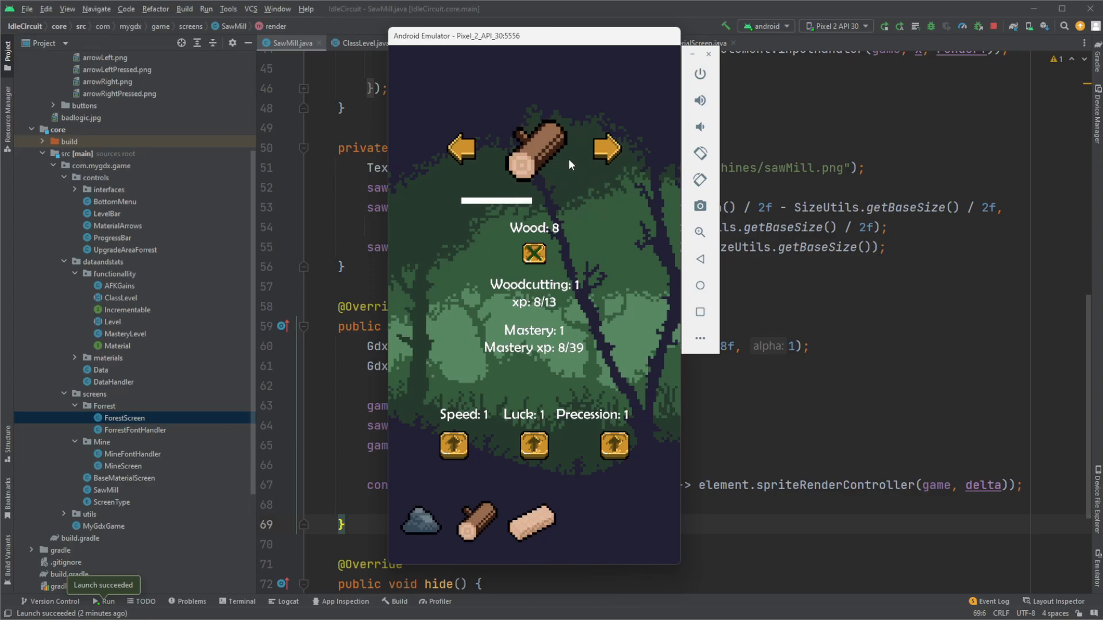
pyautogui.moveTo(608, 296)
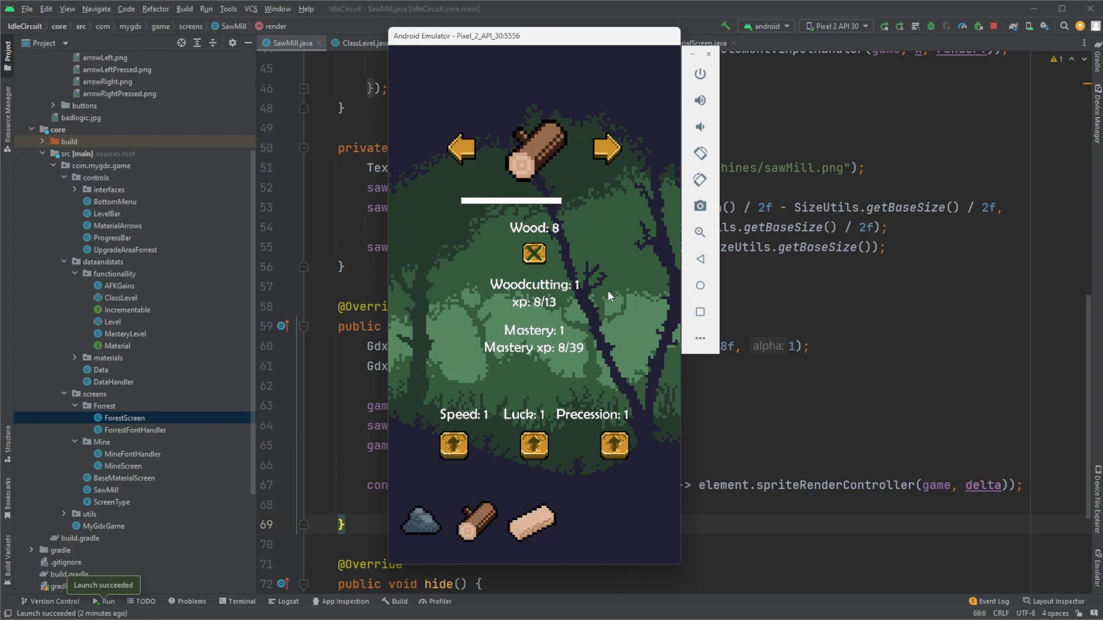
pyautogui.moveTo(574, 244)
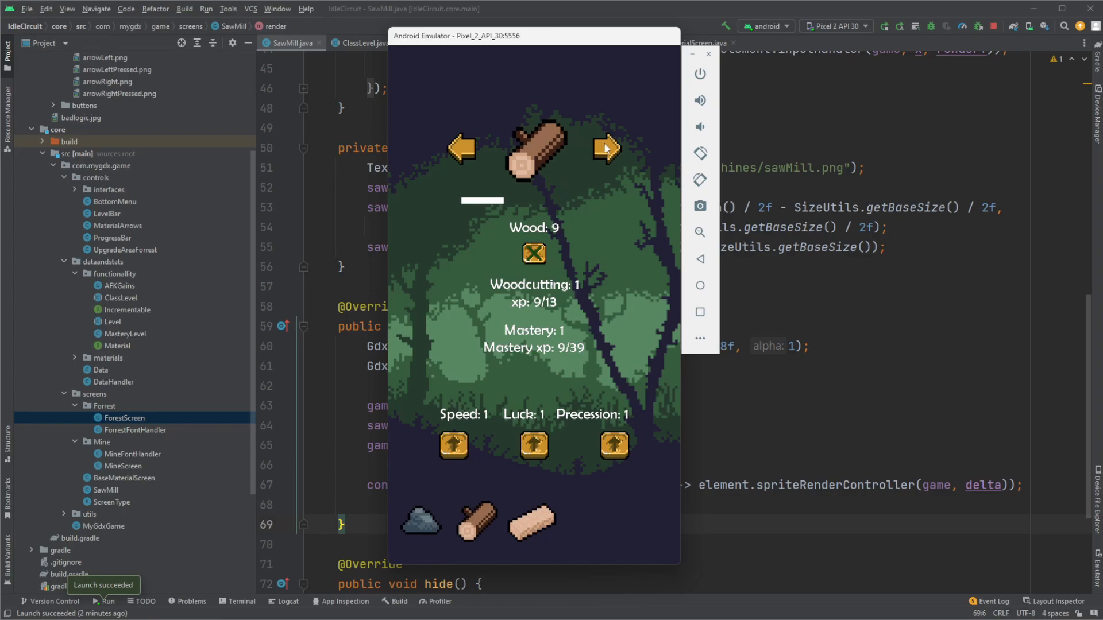
# Step: Check the locked Green Wood again and come back to basic wood at xp 10/13
pyautogui.click(607, 148)
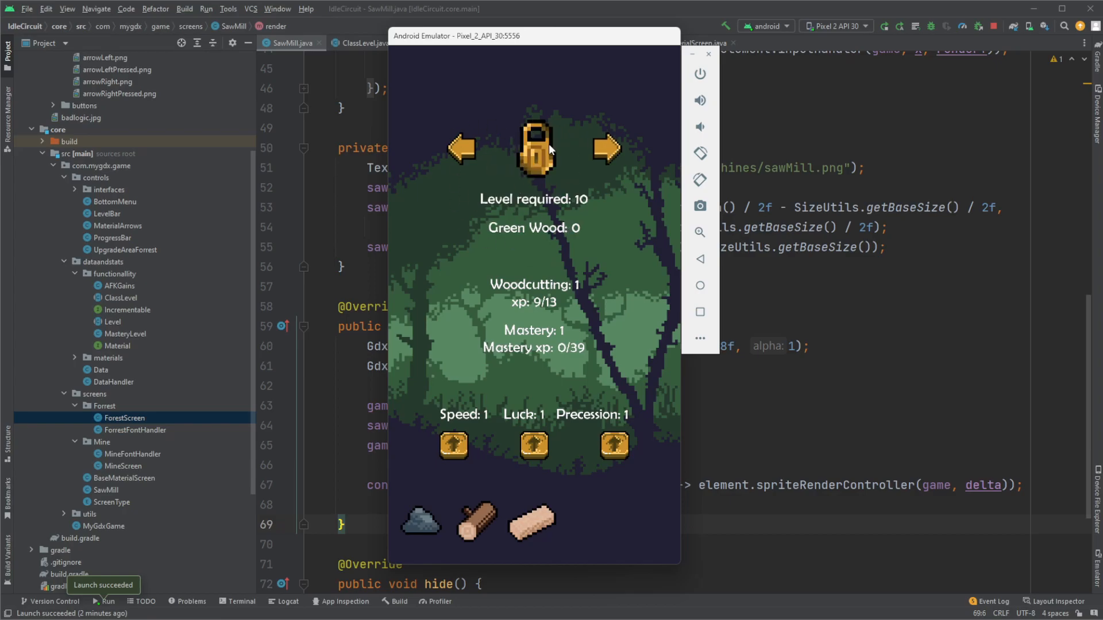
pyautogui.moveTo(462, 222)
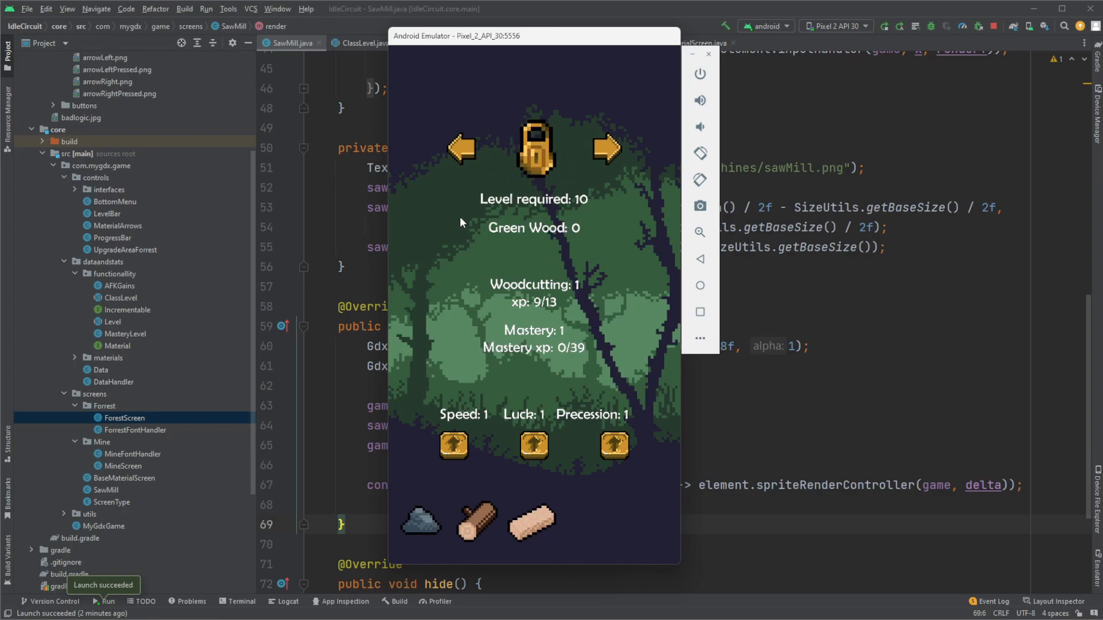
pyautogui.click(604, 148)
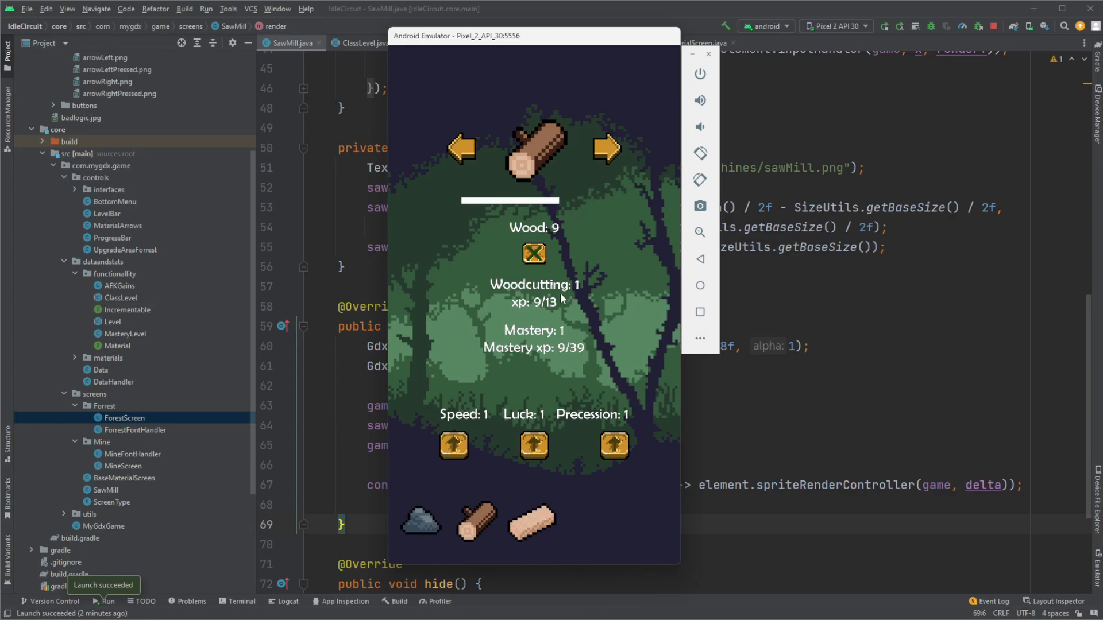
pyautogui.moveTo(568, 321)
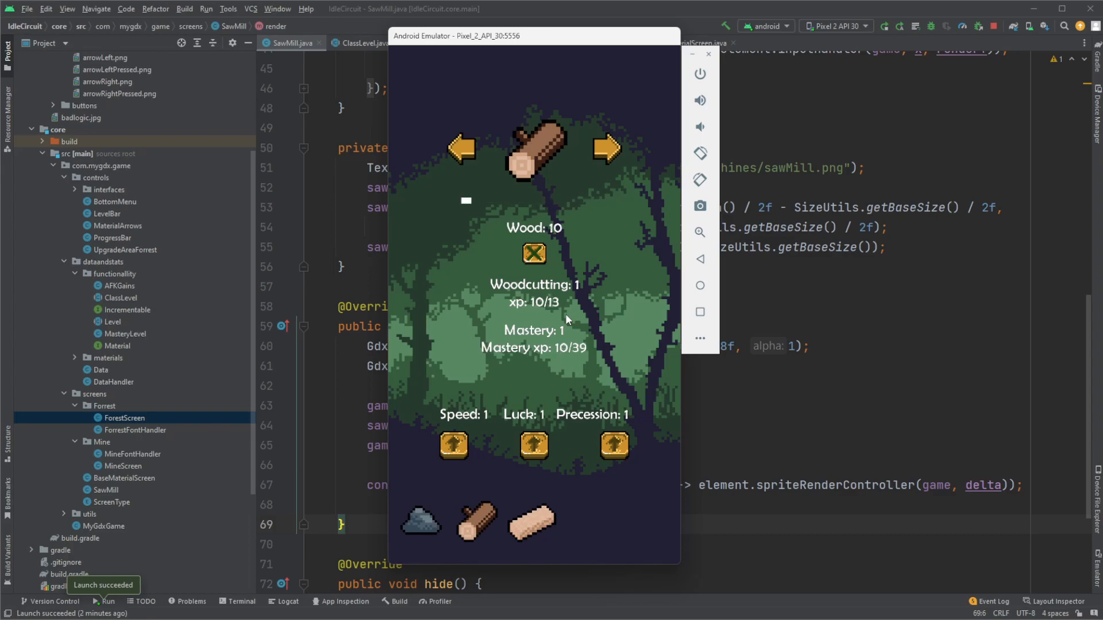
pyautogui.moveTo(594, 260)
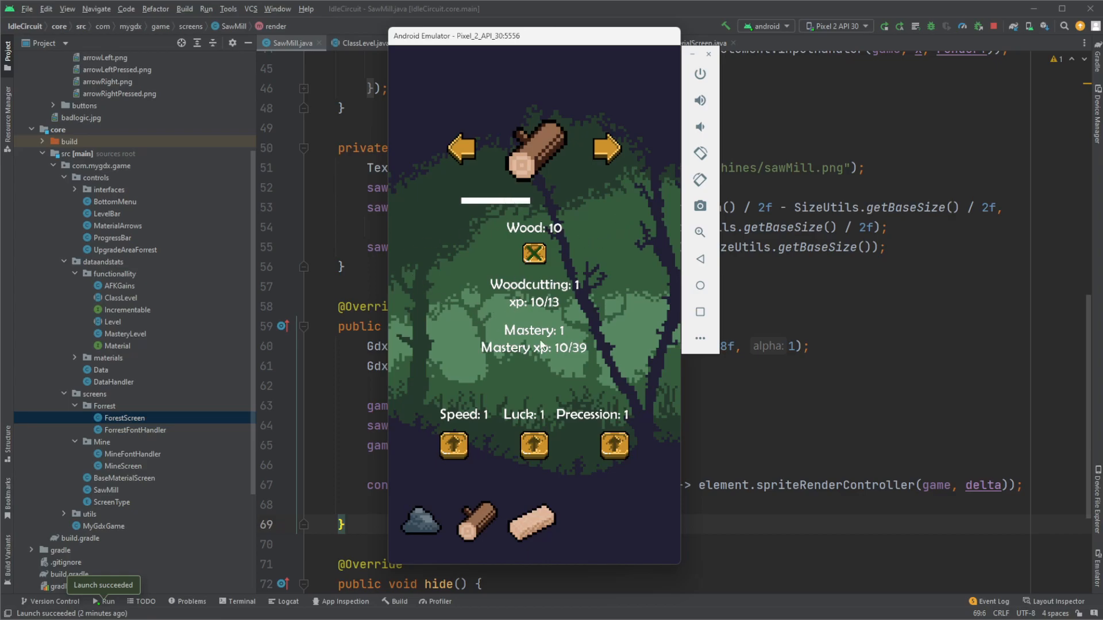
pyautogui.moveTo(341, 432)
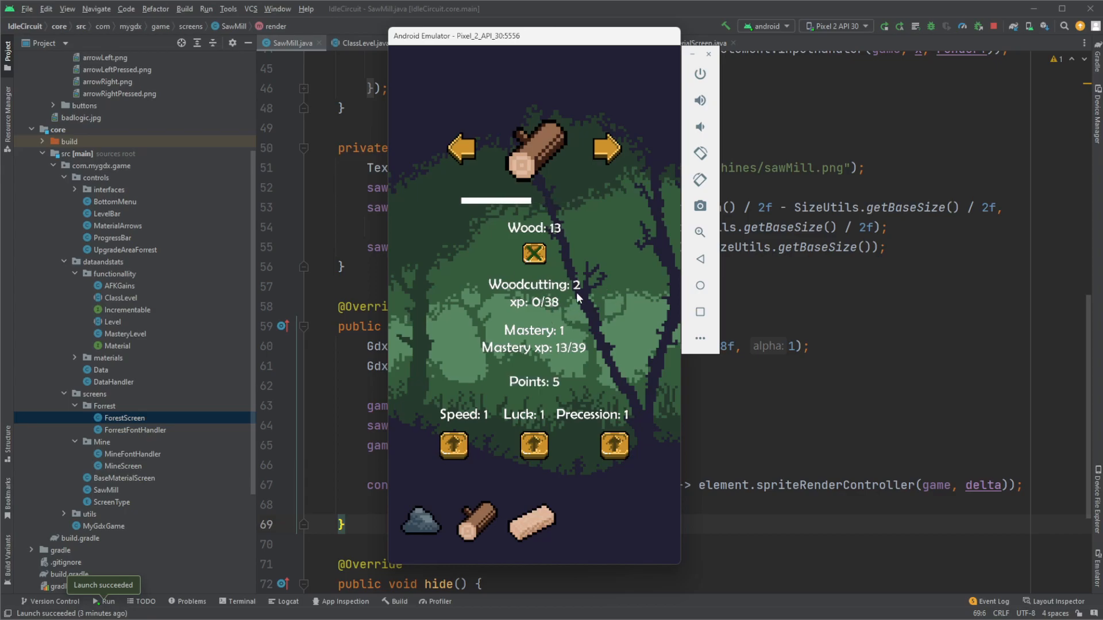
pyautogui.moveTo(515, 375)
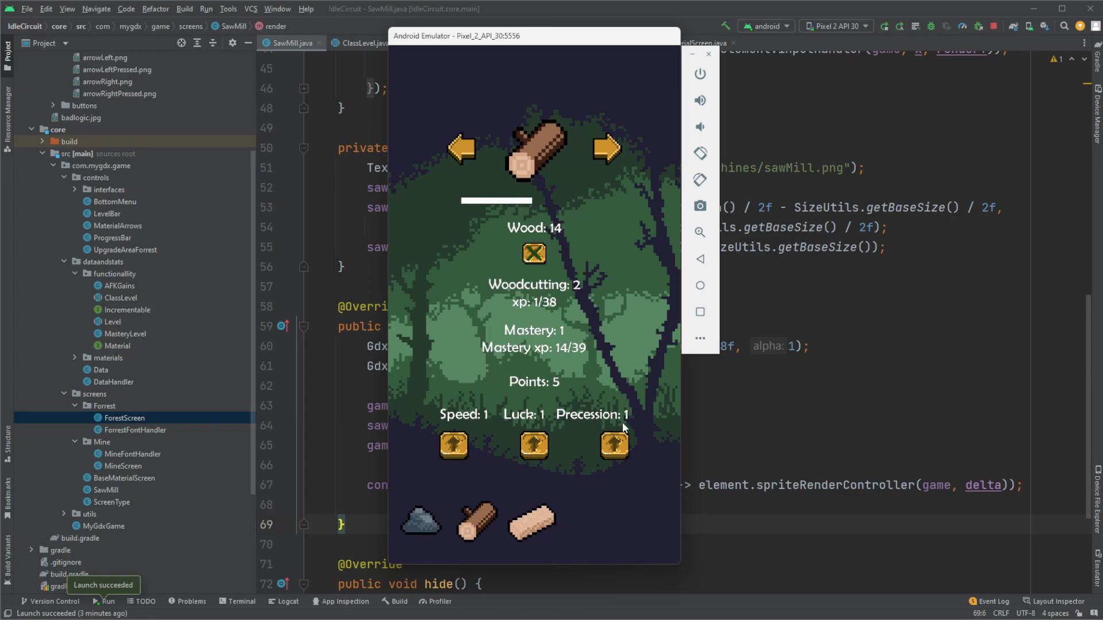
pyautogui.moveTo(595, 438)
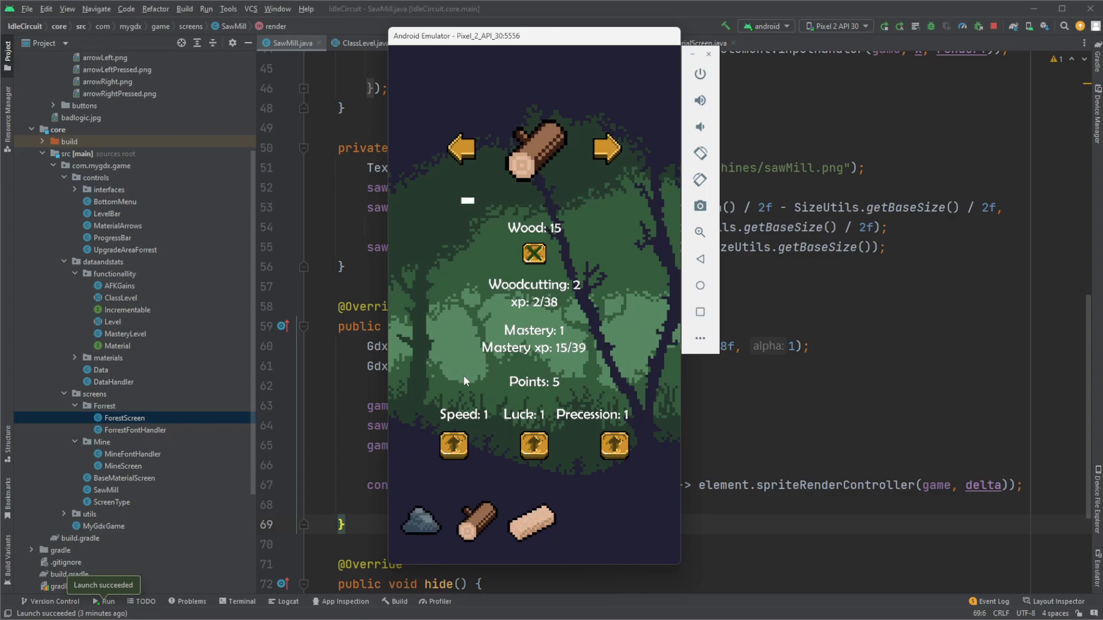
# Step: Let woodcutting xp fill until level 2, with 5 points and 15 wood
pyautogui.click(454, 445)
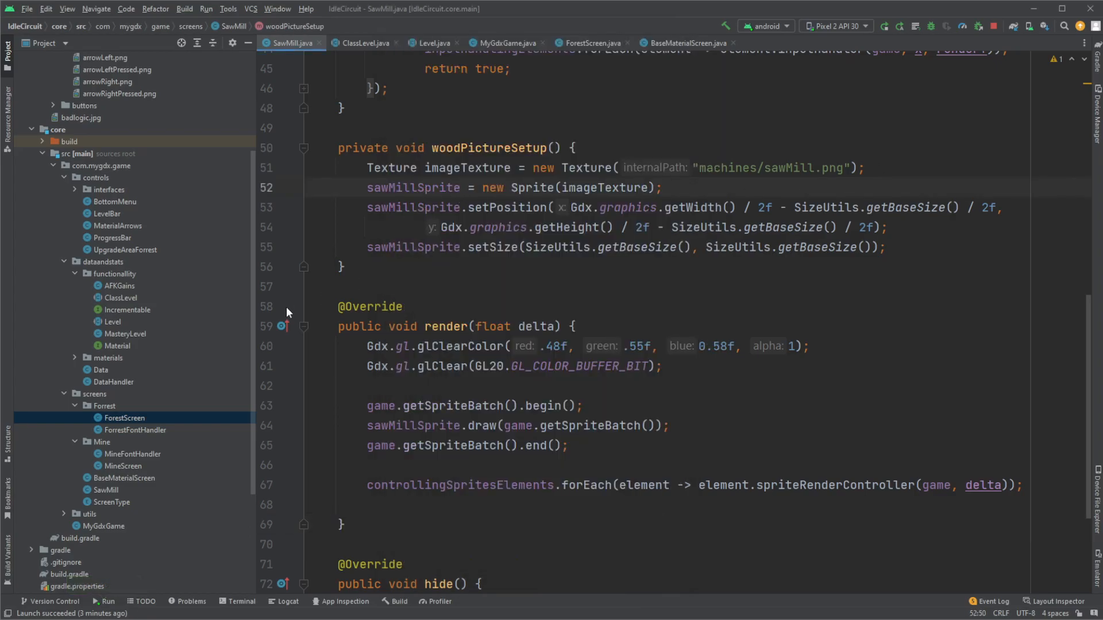
# Step: Change the level field's initial value in Level.java from 1 to 10
pyautogui.scroll(3)
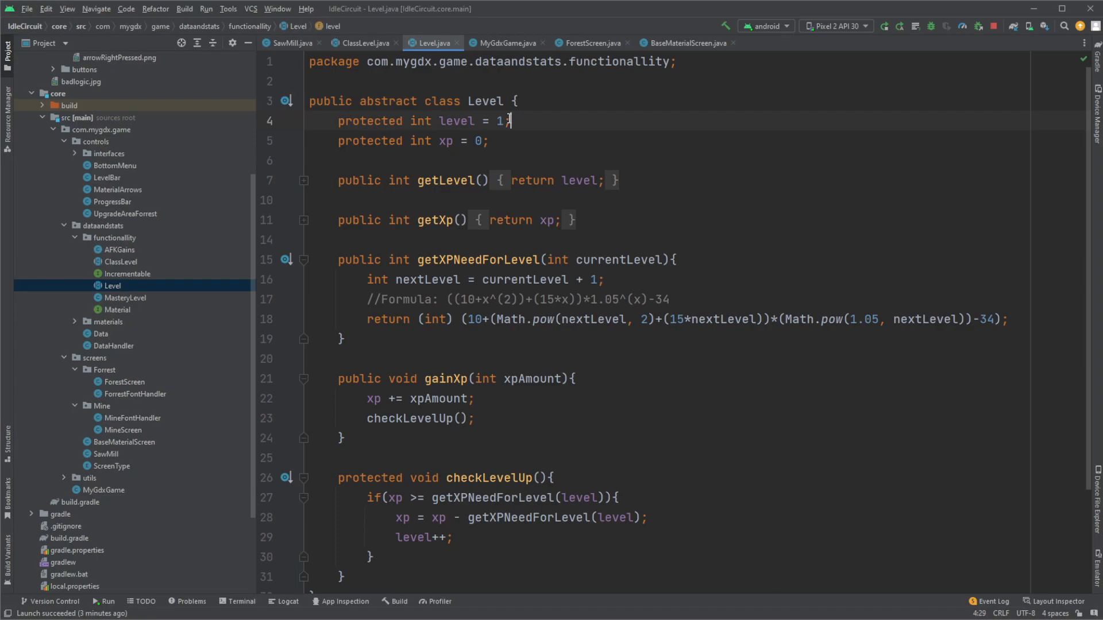
pyautogui.write('0+')
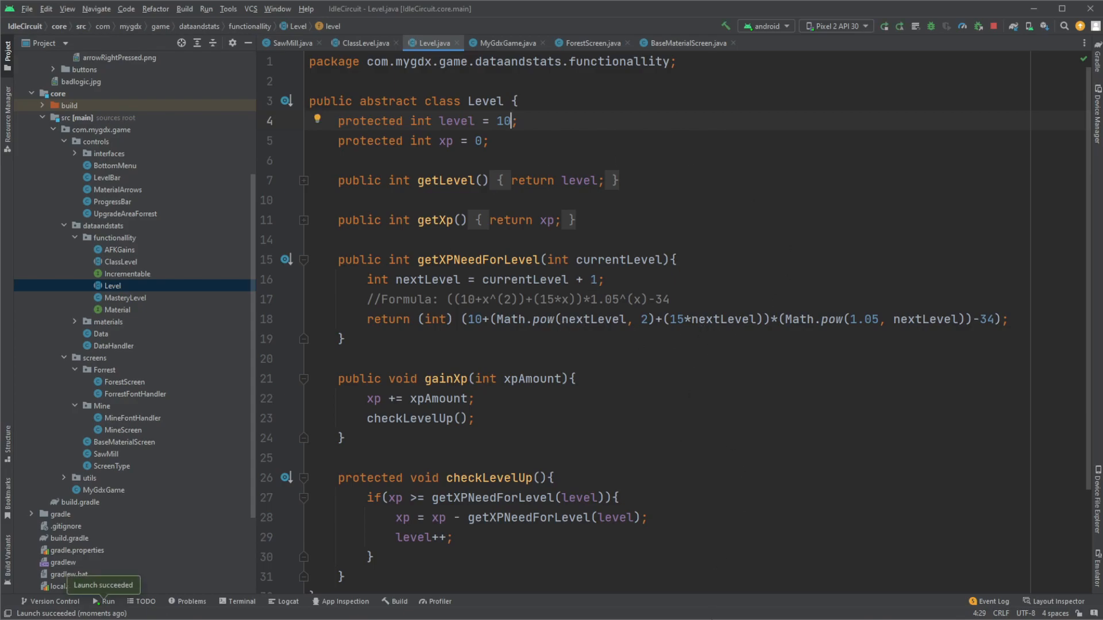
# Step: Run the game at level 10, chop wood up to 10, then set Level.java's starting level to 25
pyautogui.click(104, 603)
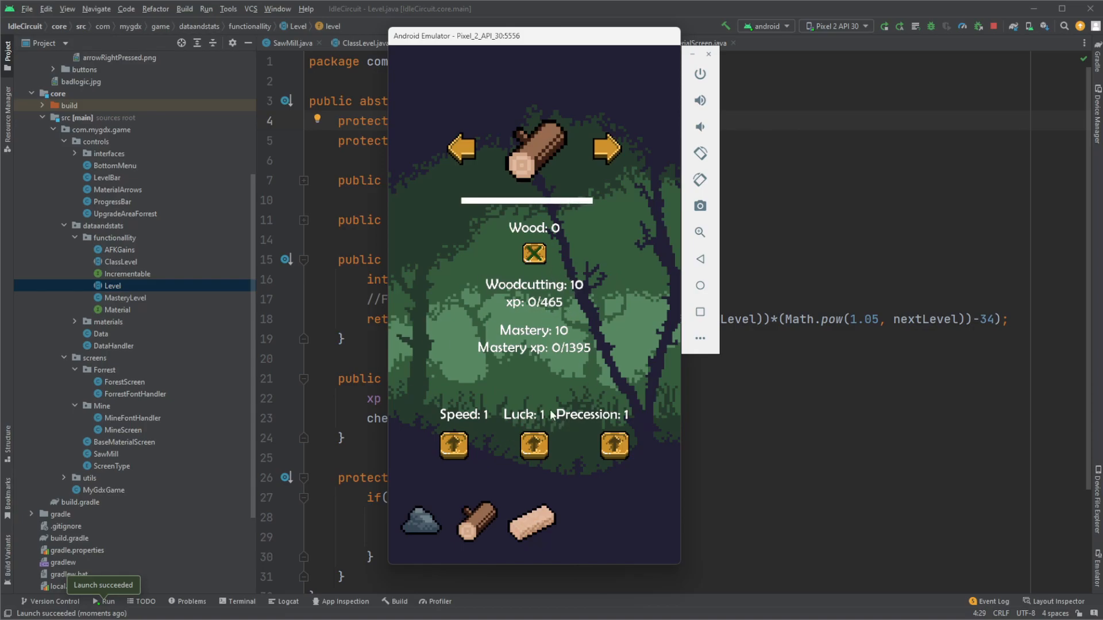
pyautogui.click(533, 147)
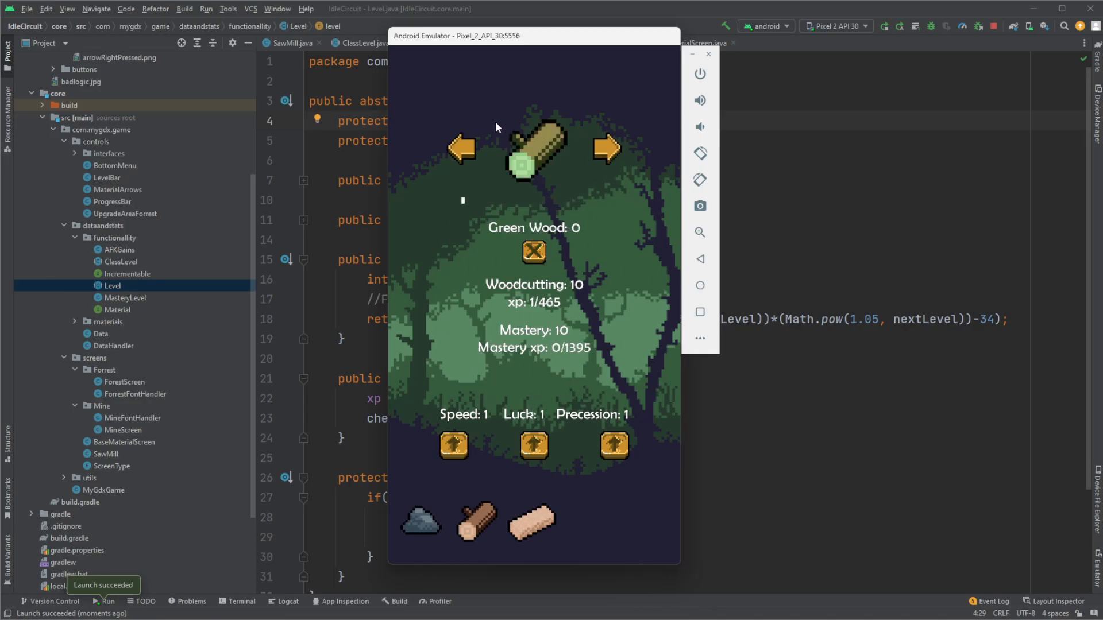
pyautogui.moveTo(570, 134)
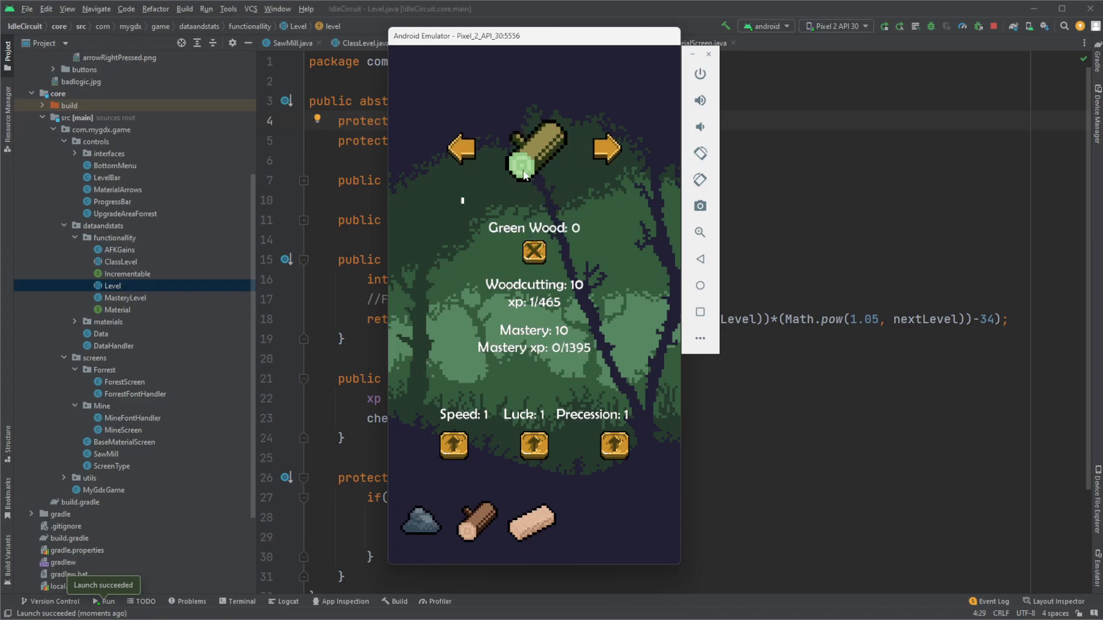
pyautogui.moveTo(489, 213)
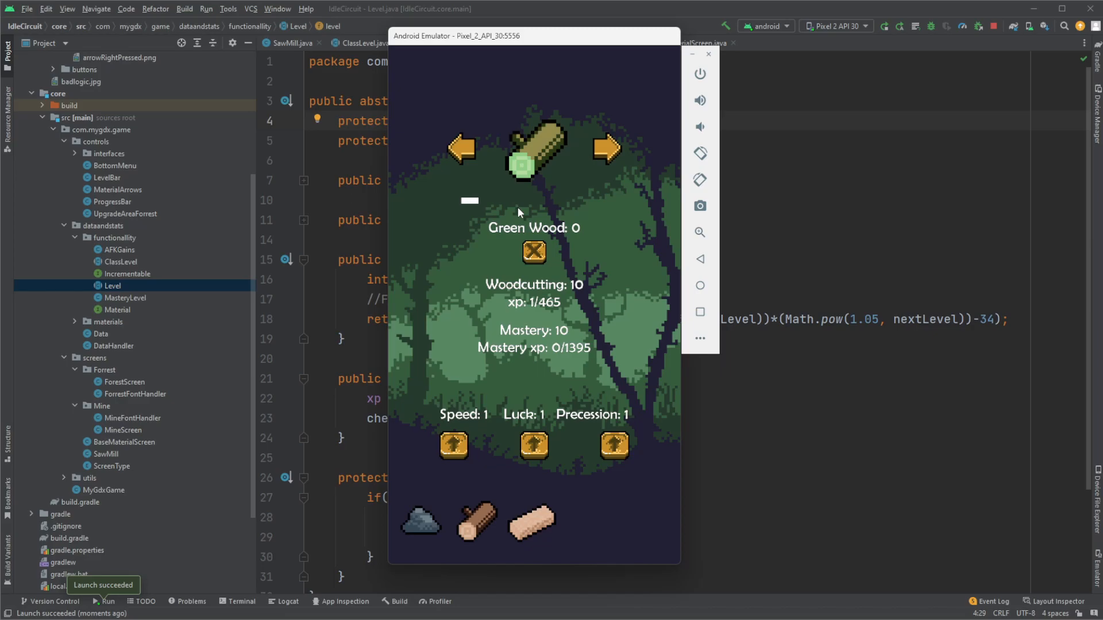
pyautogui.moveTo(548, 269)
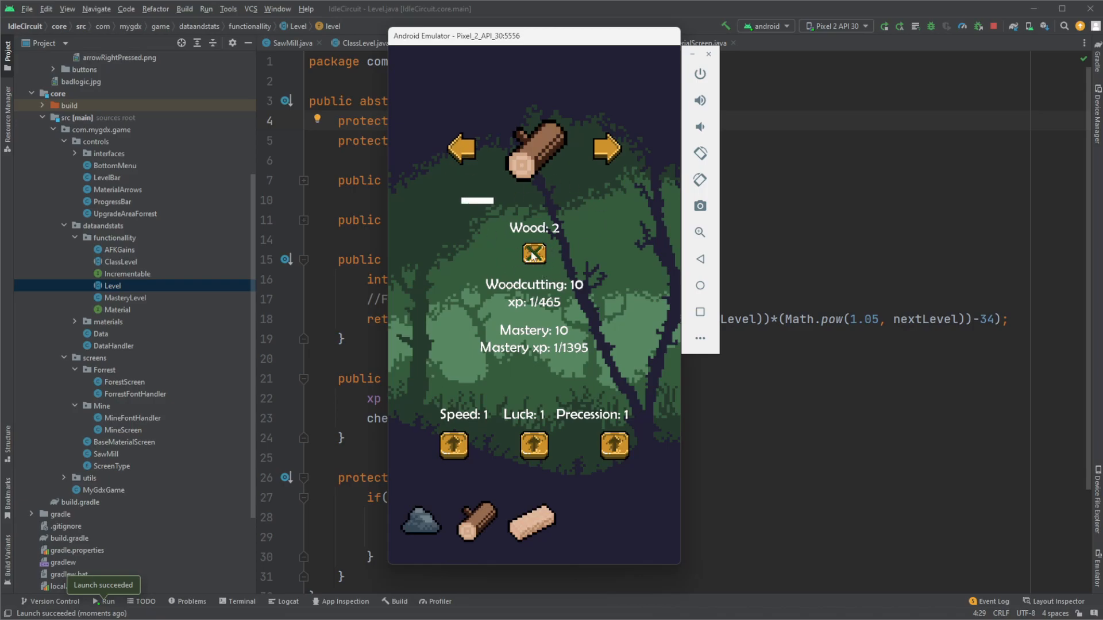
pyautogui.moveTo(720, 229)
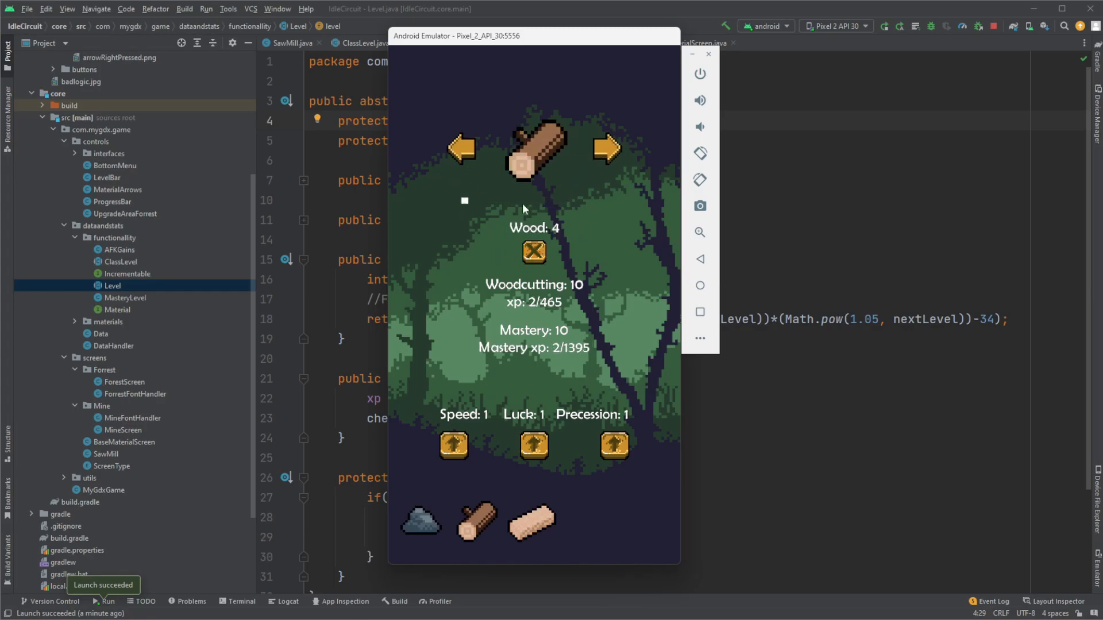
pyautogui.click(604, 148)
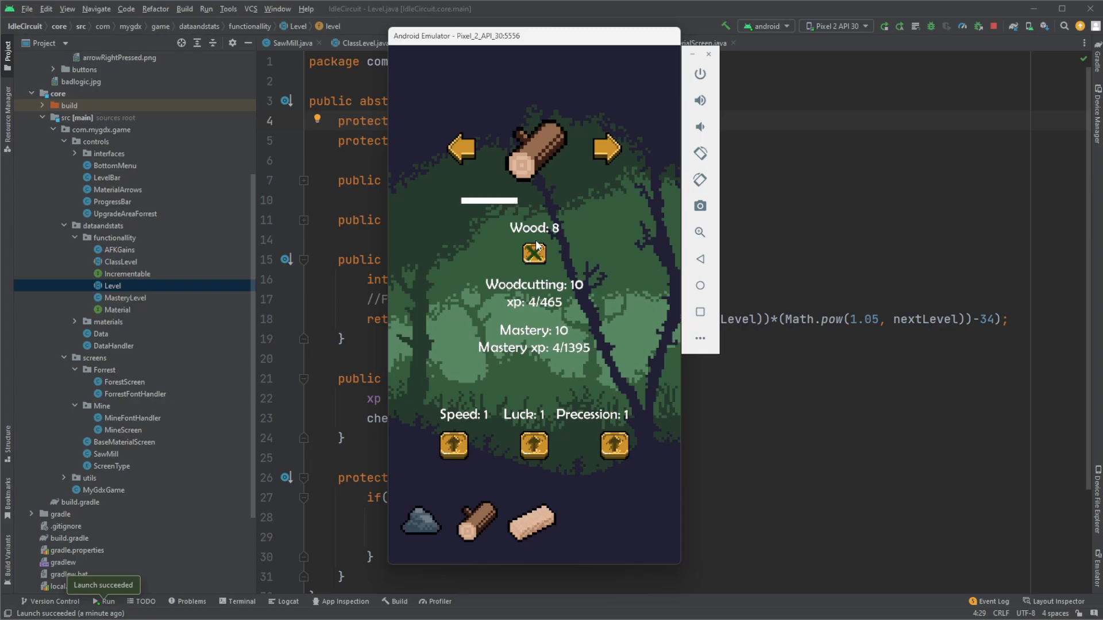
pyautogui.moveTo(564, 248)
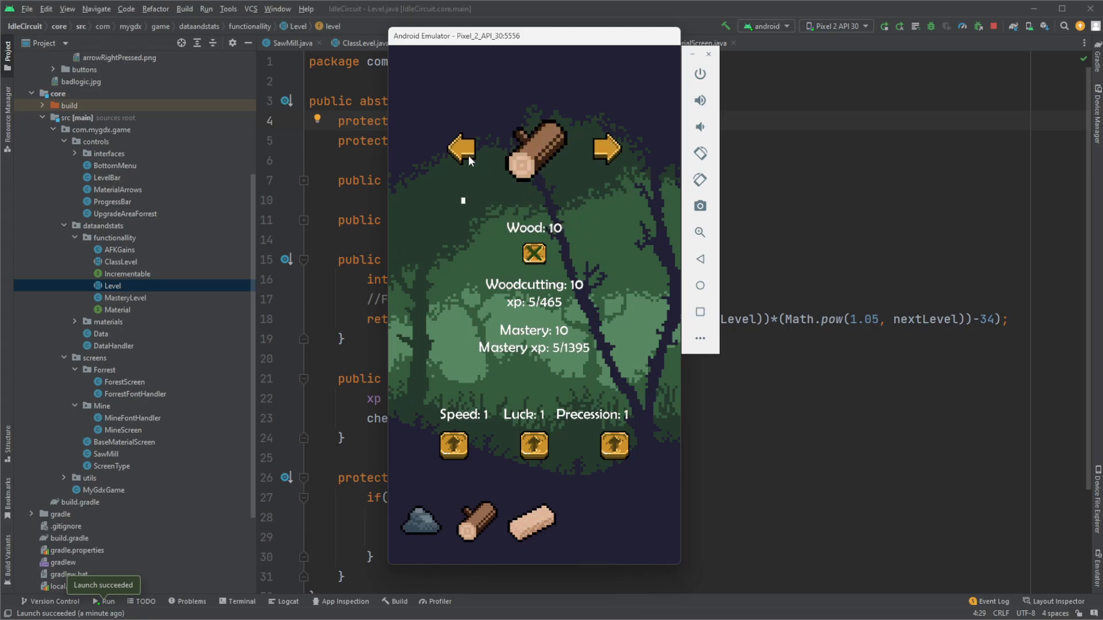
pyautogui.click(604, 148)
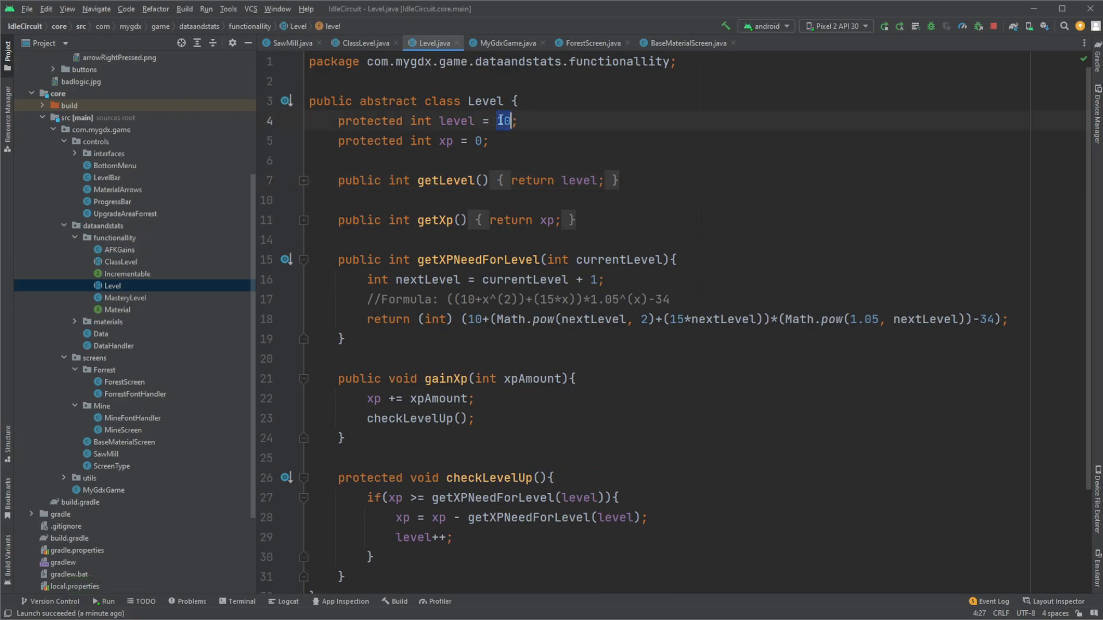
pyautogui.write('25')
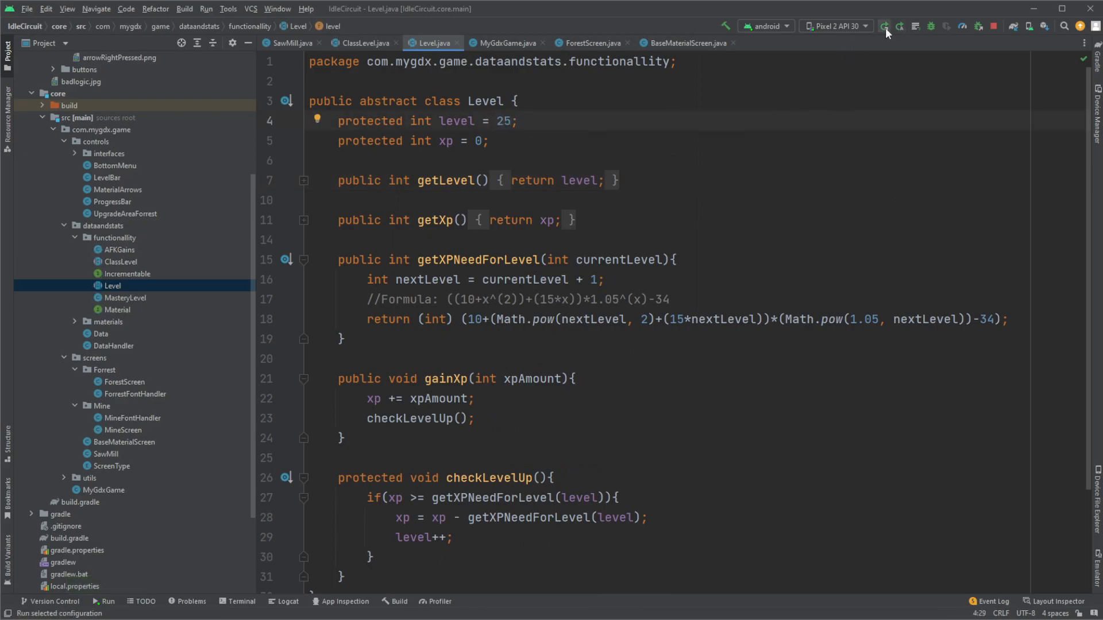
# Step: Rerun the app so Woodcutting and Mastery start at level 25
pyautogui.click(885, 26)
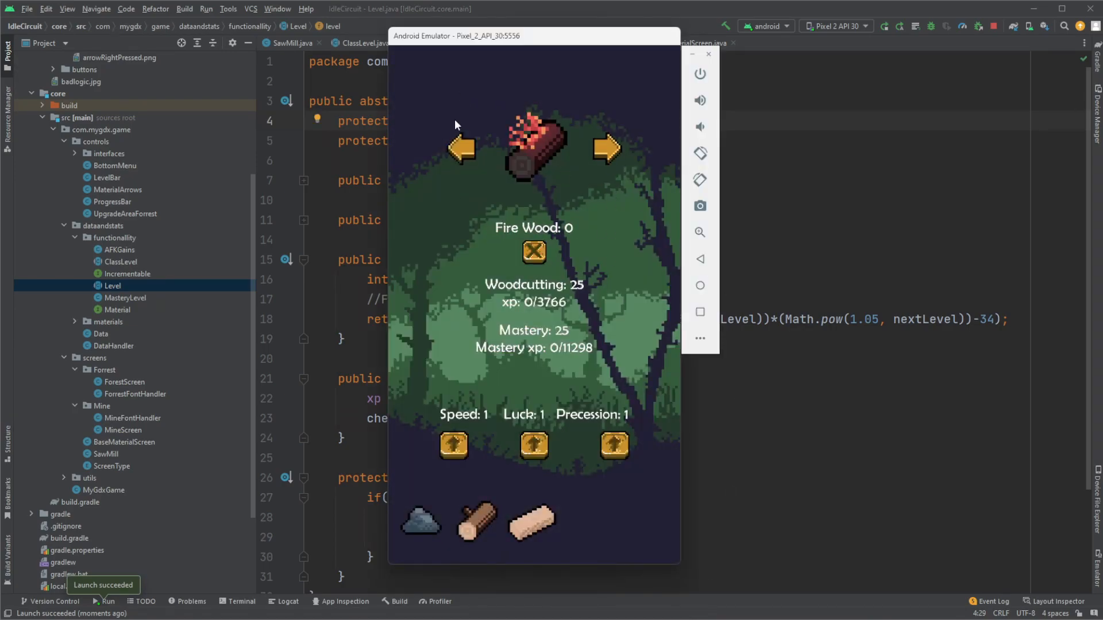
pyautogui.moveTo(549, 176)
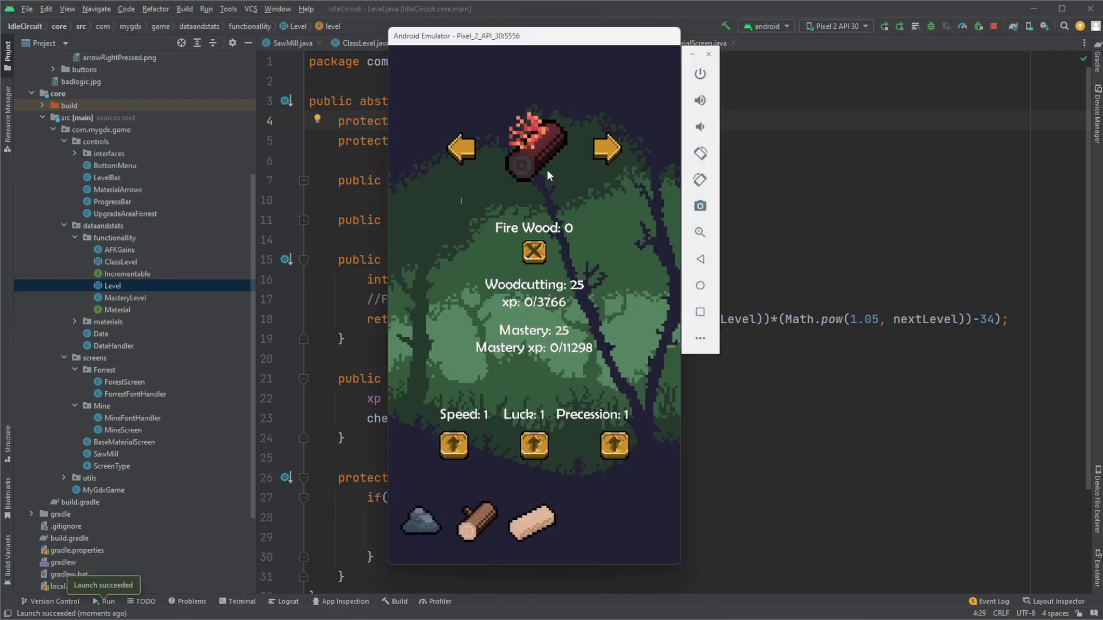
pyautogui.moveTo(540, 312)
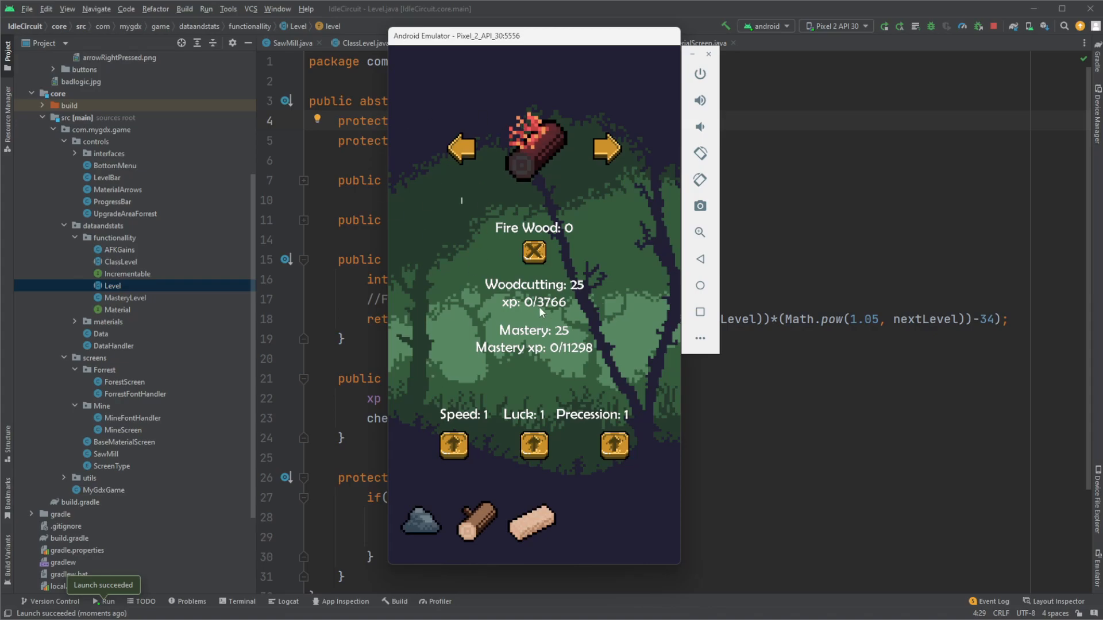
pyautogui.moveTo(542, 340)
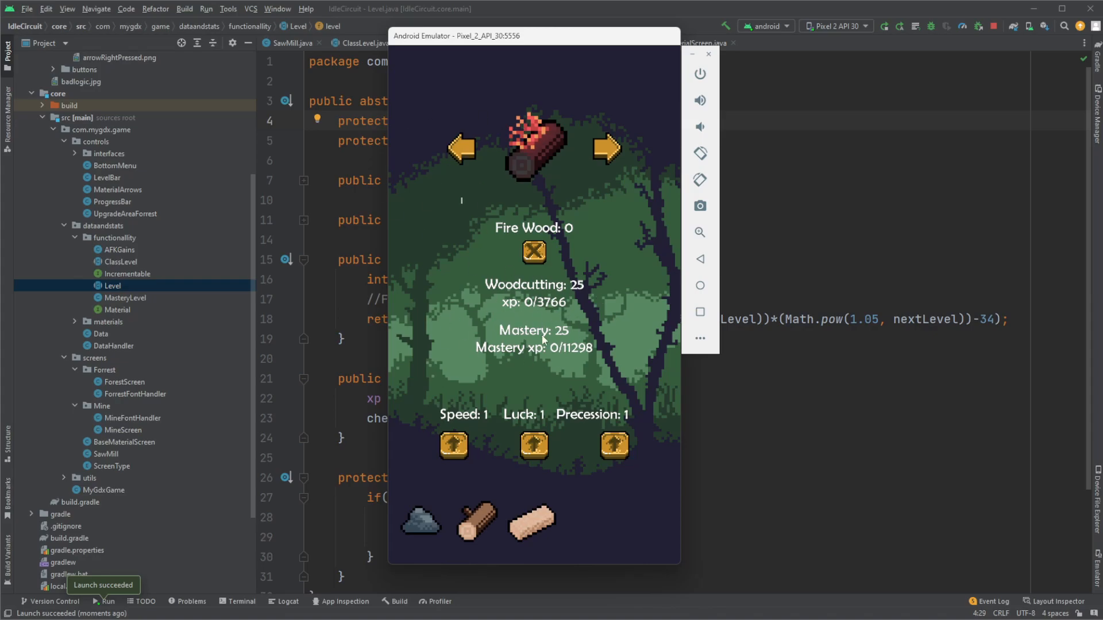
pyautogui.moveTo(573, 288)
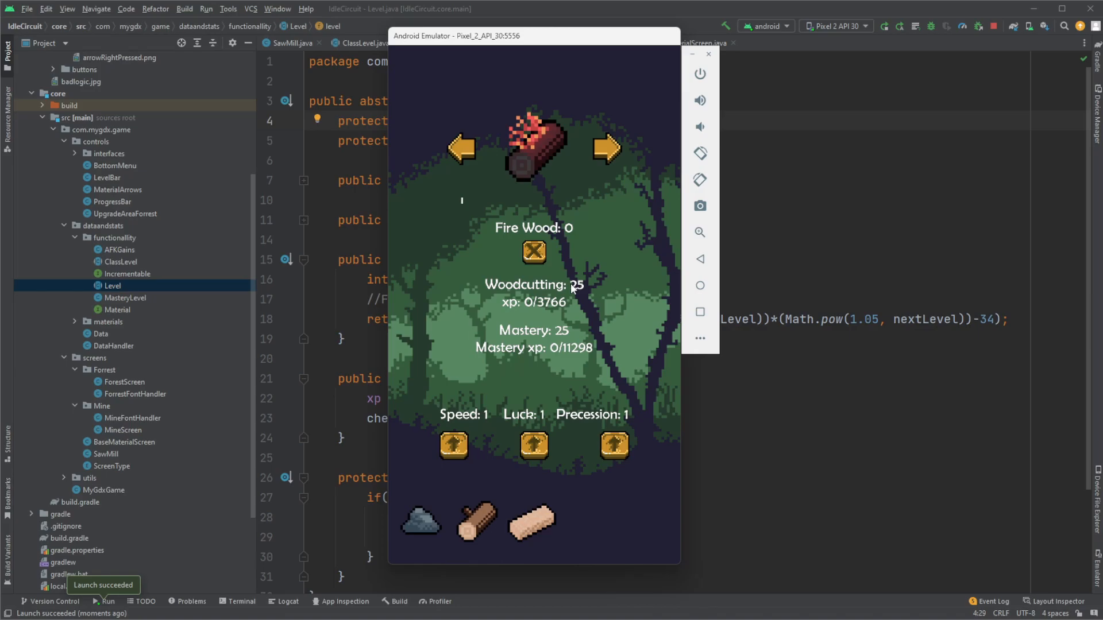
pyautogui.moveTo(598, 493)
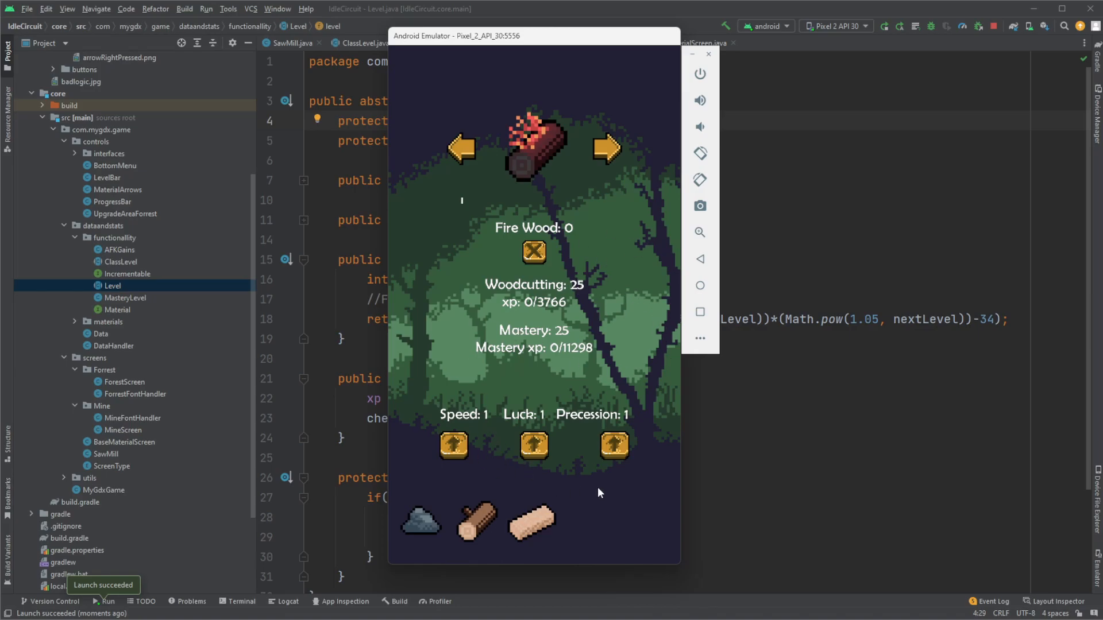
pyautogui.moveTo(466, 435)
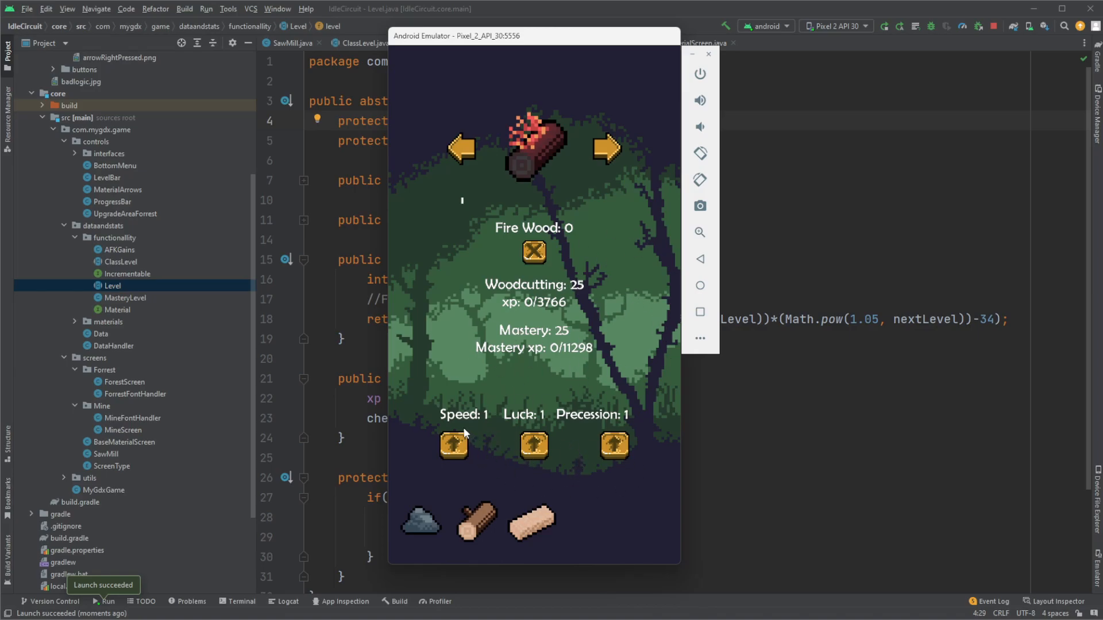
pyautogui.moveTo(553, 388)
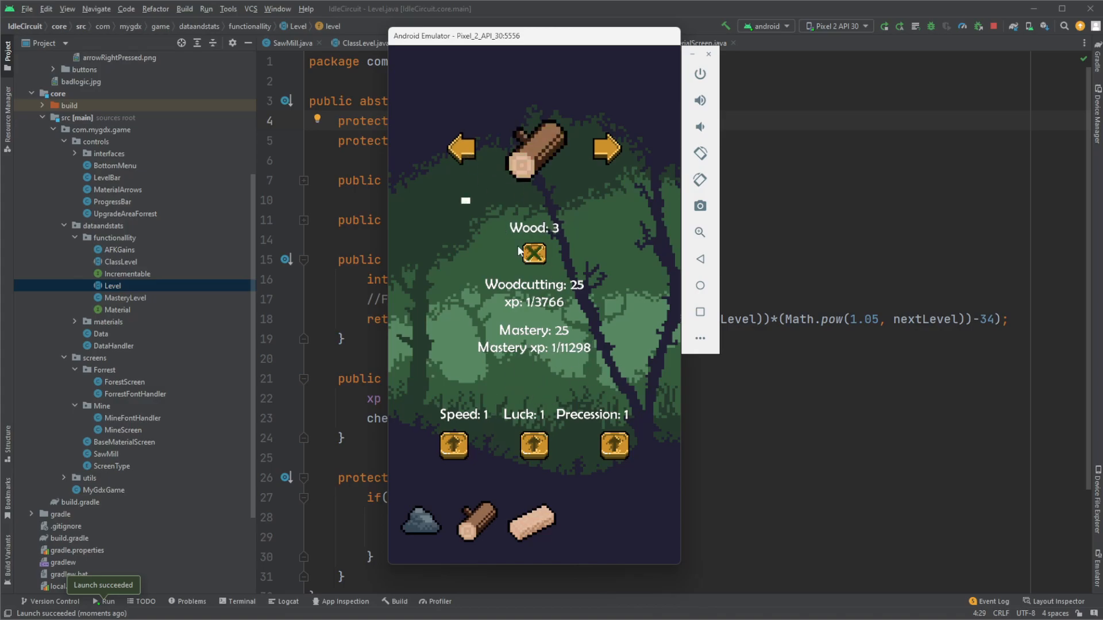
# Step: Visit the Mine screen at level 25, then return to the Forest with 6 wood
pyautogui.click(605, 149)
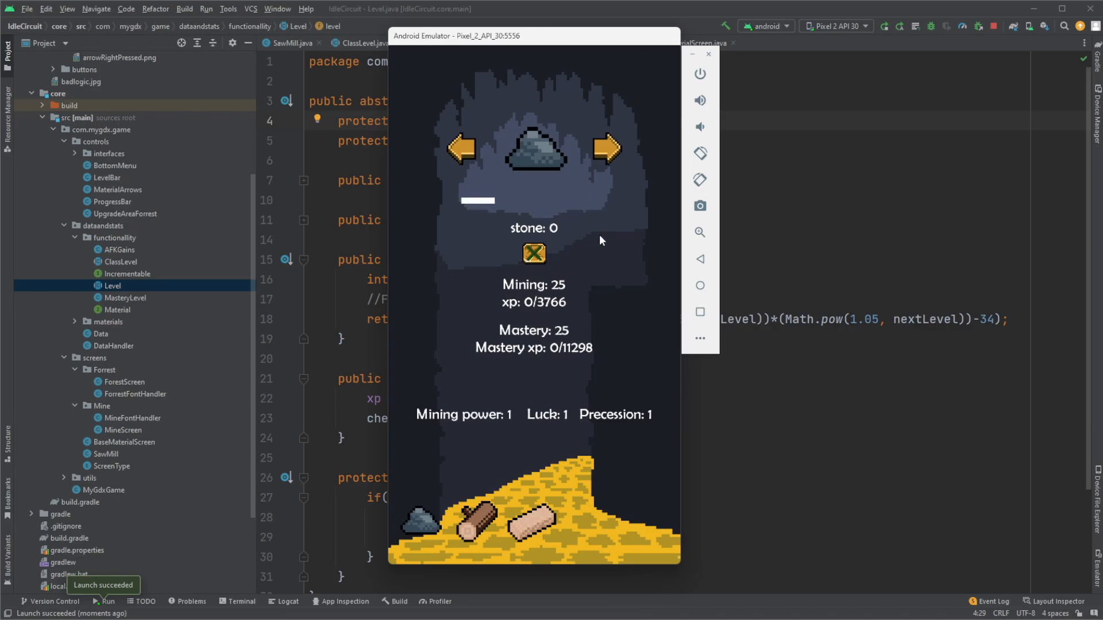
pyautogui.click(605, 148)
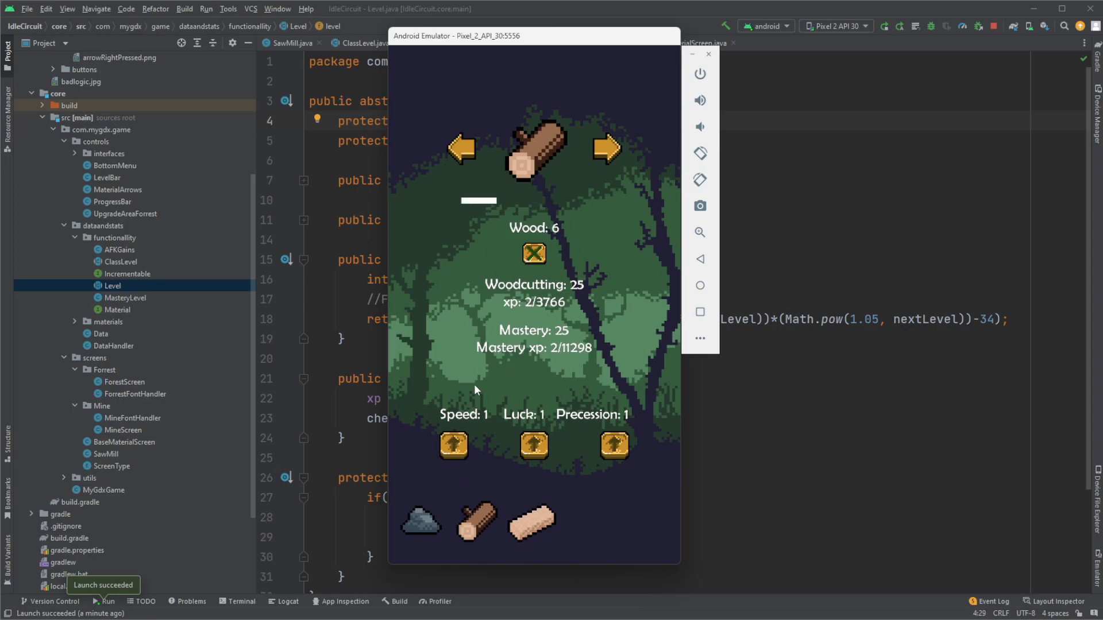
pyautogui.moveTo(570, 130)
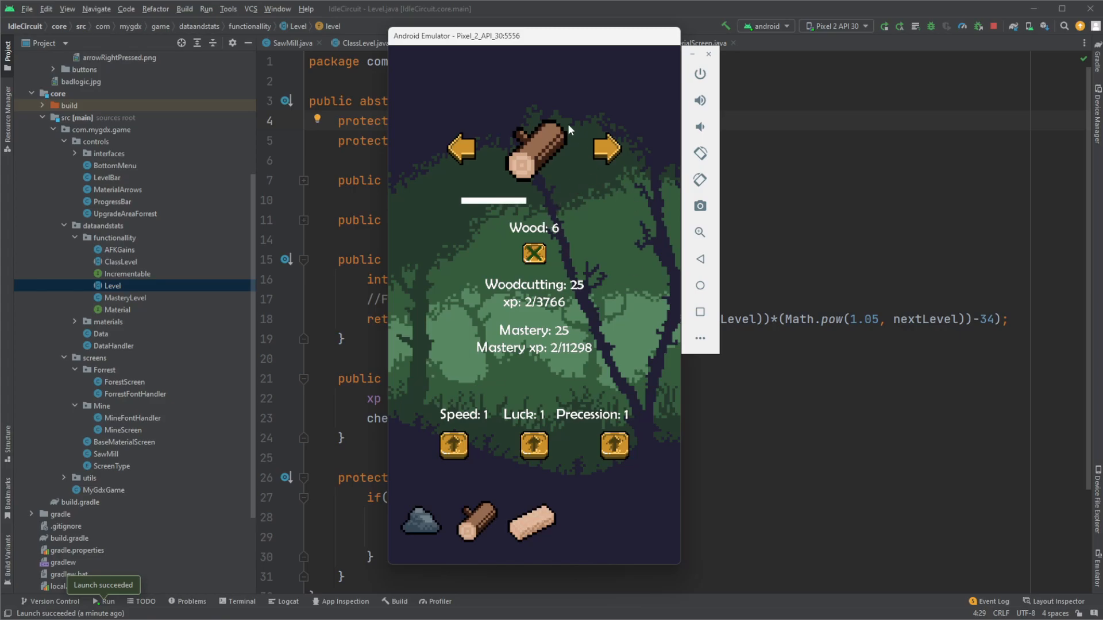
pyautogui.moveTo(555, 270)
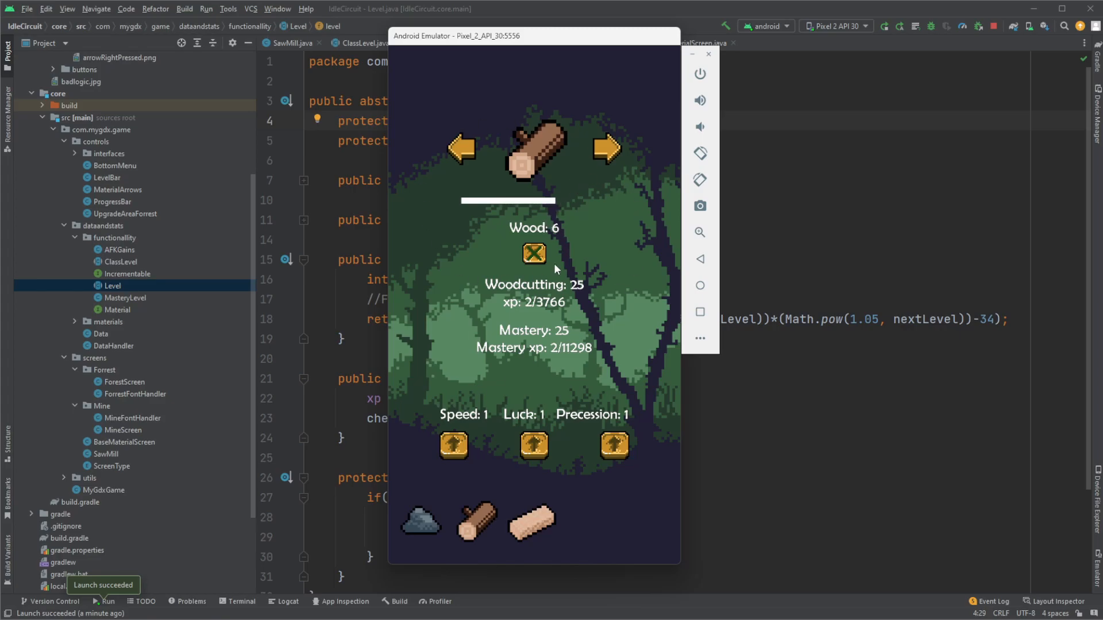